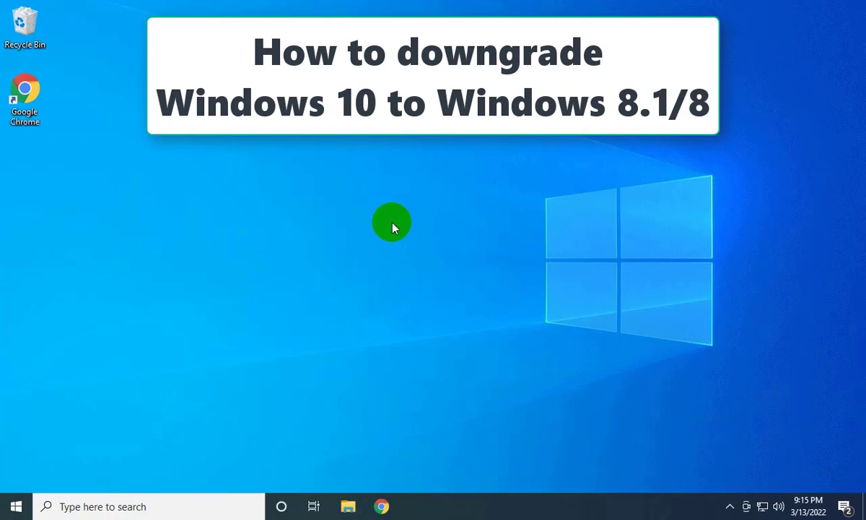
Step: Browse This PC and look inside Local Disk (C:) before closing File Explorer
click(348, 506)
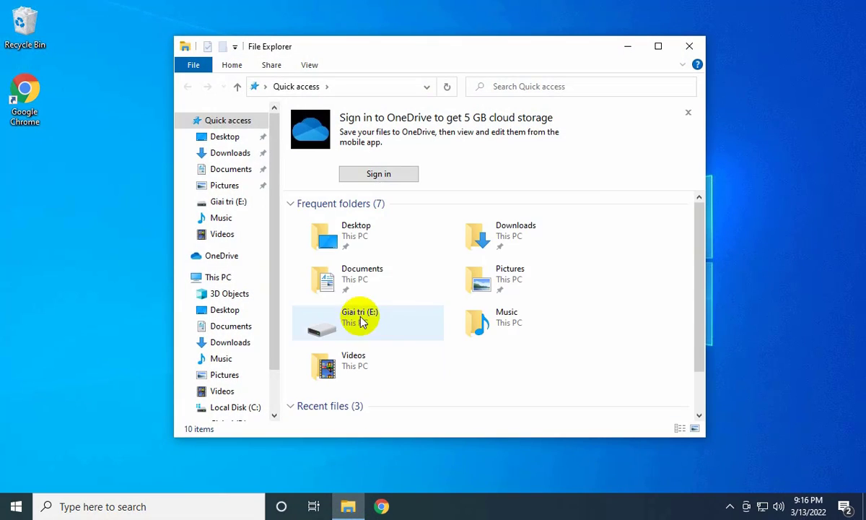
click(216, 277)
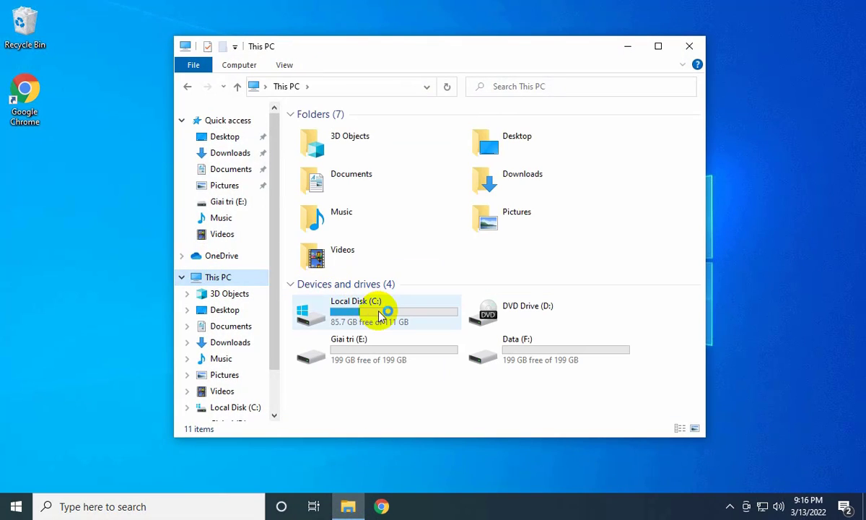
double_click(364, 309)
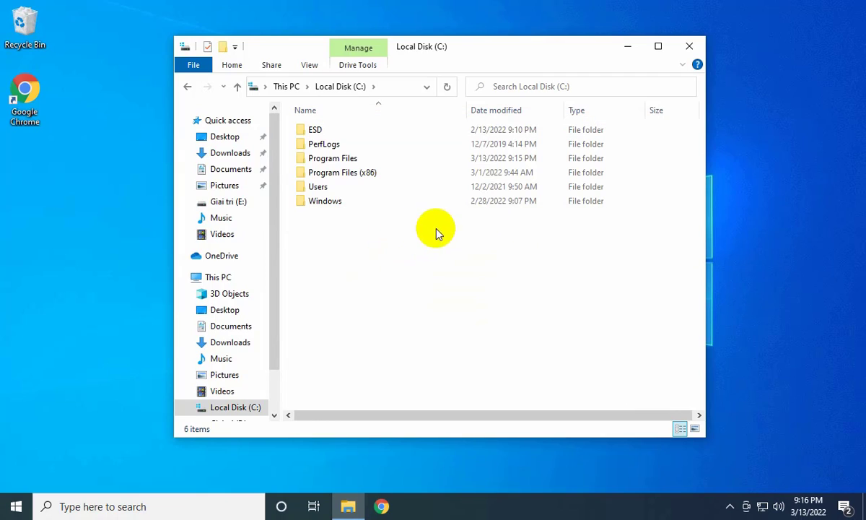
mouse_move(623, 45)
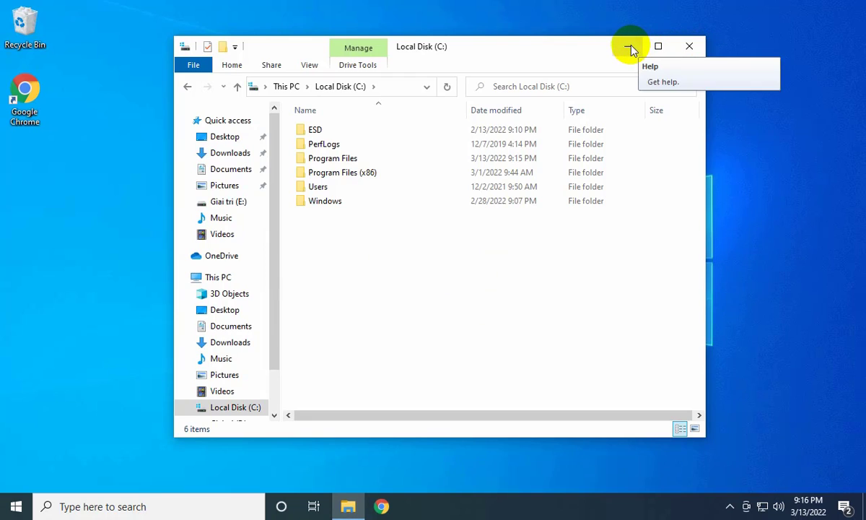
click(686, 43)
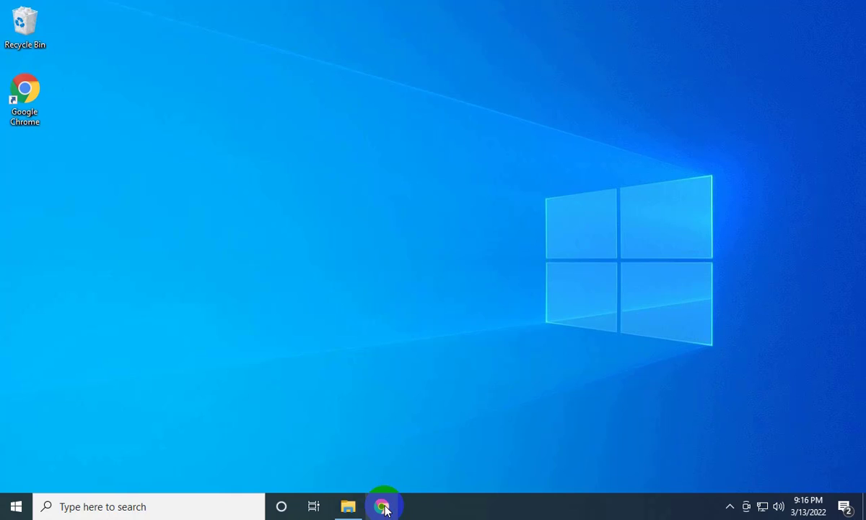
Step: Search 'tai win 8.1 iso' in Chrome and reach Microsoft's Windows 8.1 download page
click(384, 505)
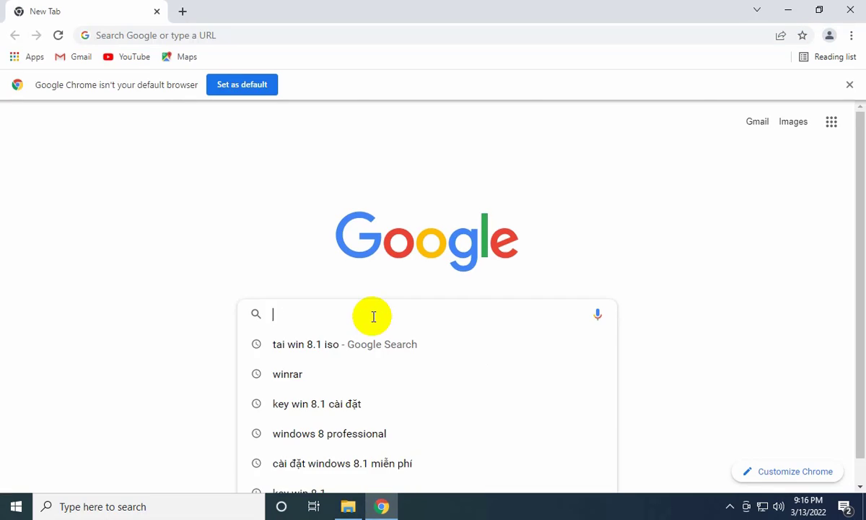
text(tai win 8.1 iso)
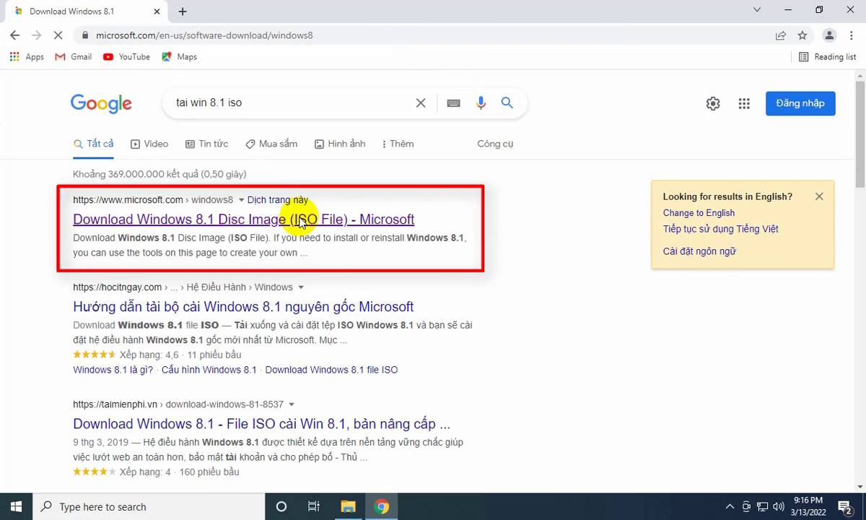
click(243, 220)
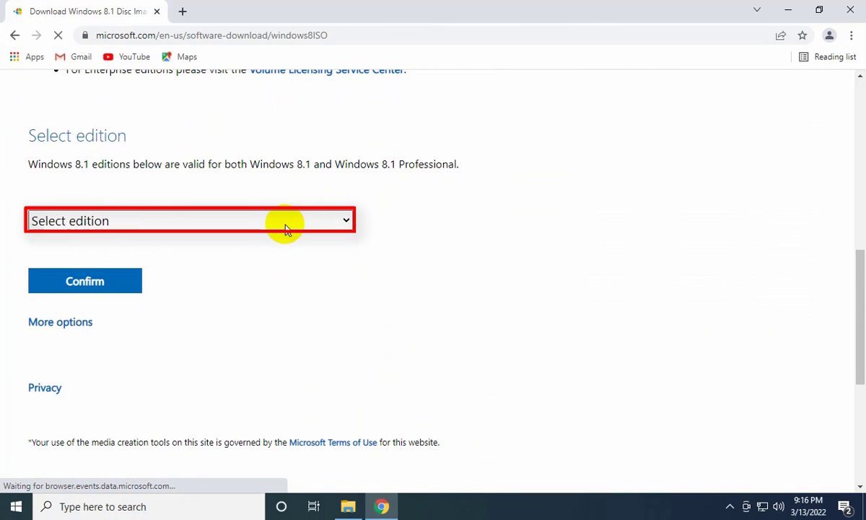
Step: Choose the Windows 8.1 edition and English language, confirming both
click(190, 219)
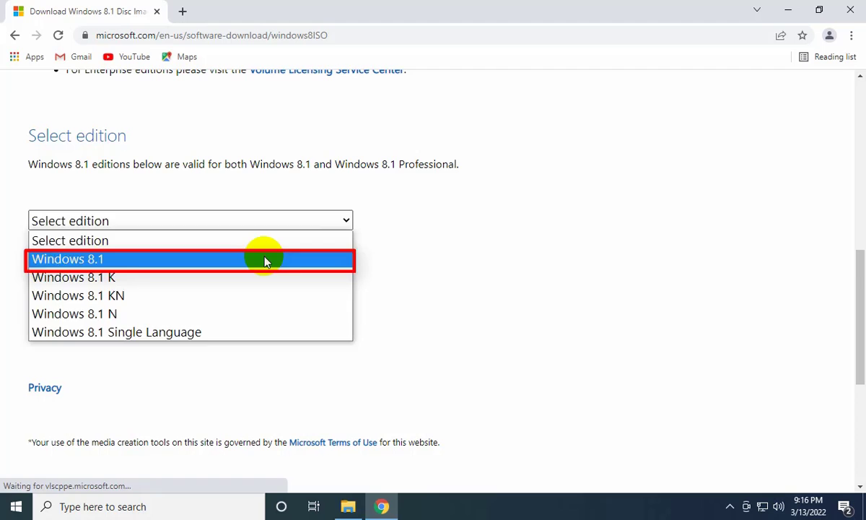
click(68, 258)
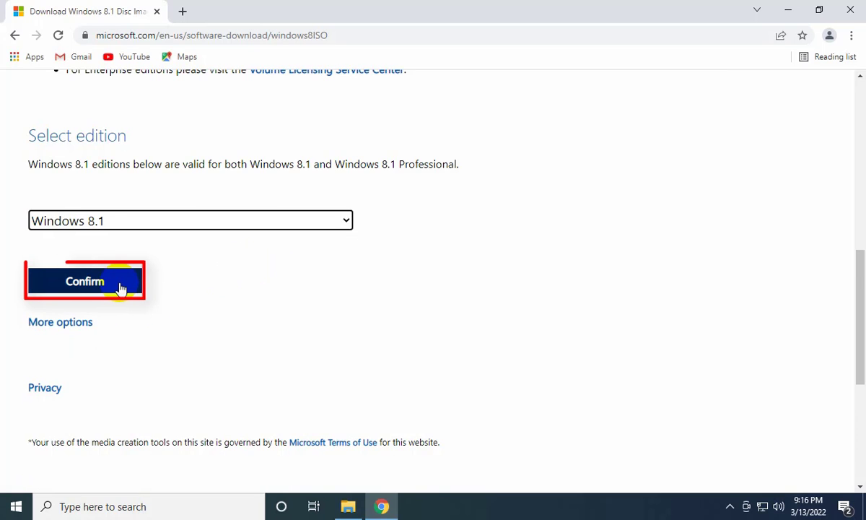
click(83, 280)
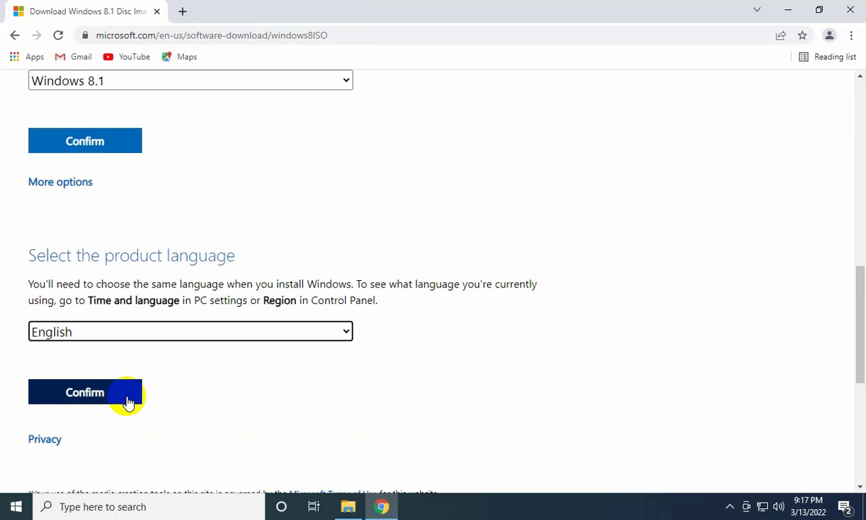
click(83, 393)
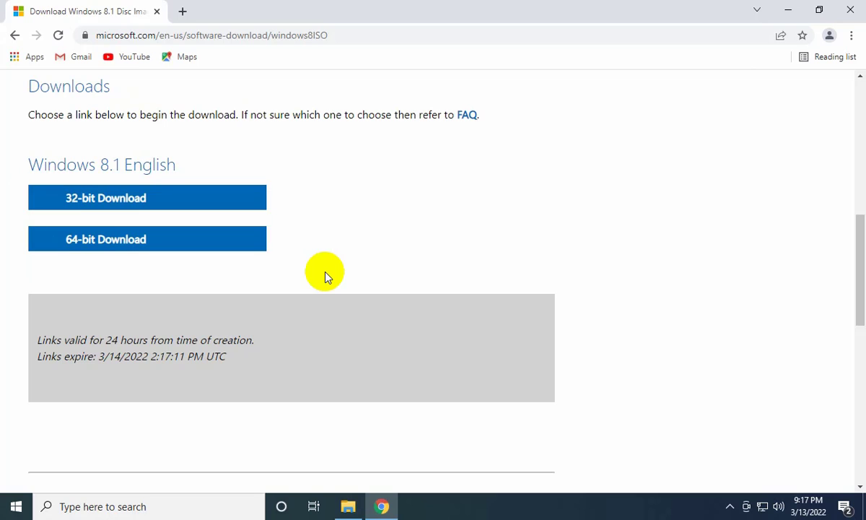
mouse_move(356, 473)
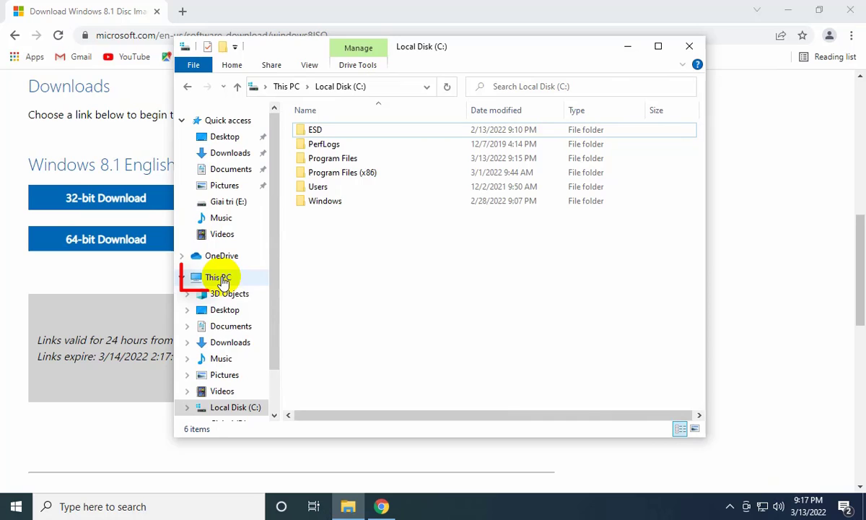
Step: Check This PC's properties, confirming a 64-bit system, and return to the download links
click(218, 277)
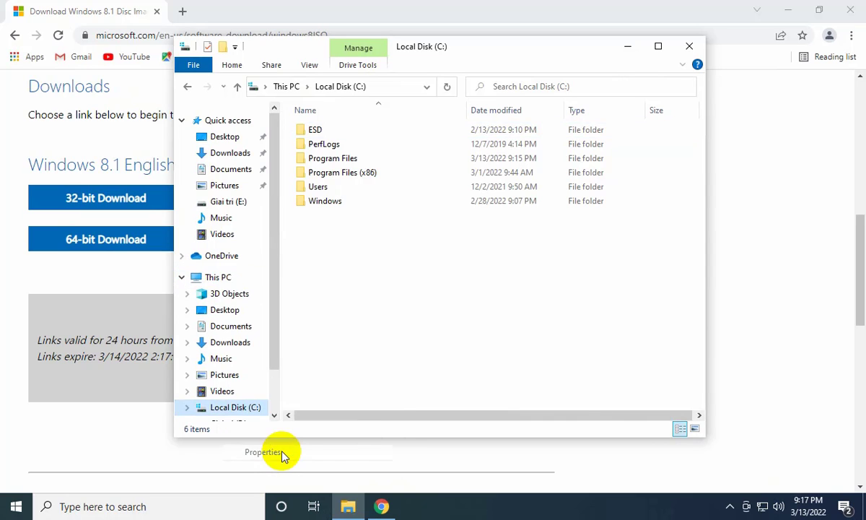
click(264, 450)
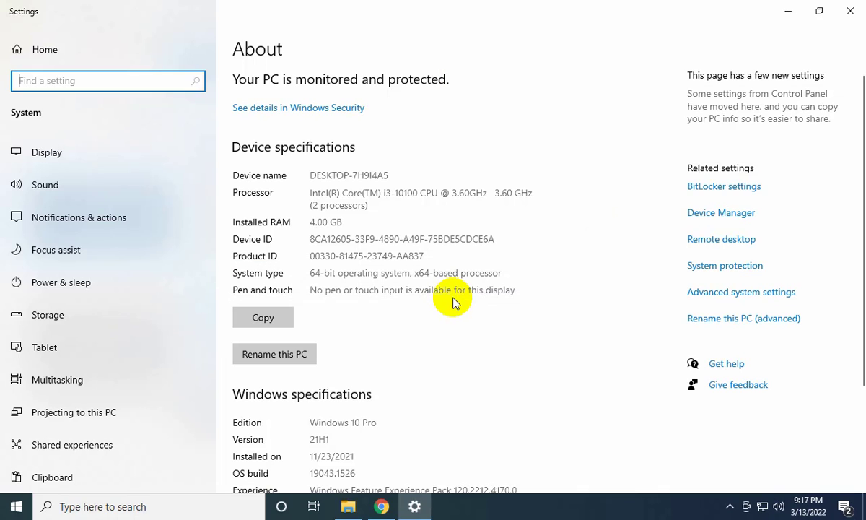
double_click(405, 273)
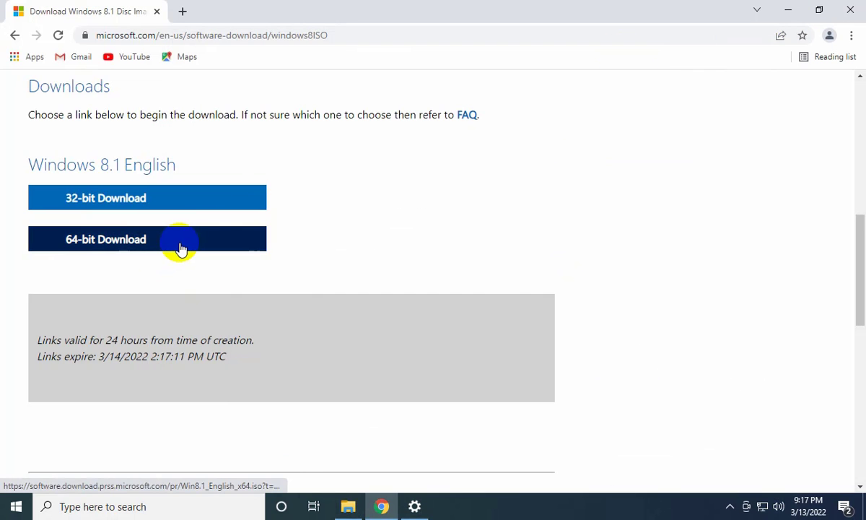
Step: Start downloading the 64-bit Windows 8.1 English ISO
click(179, 239)
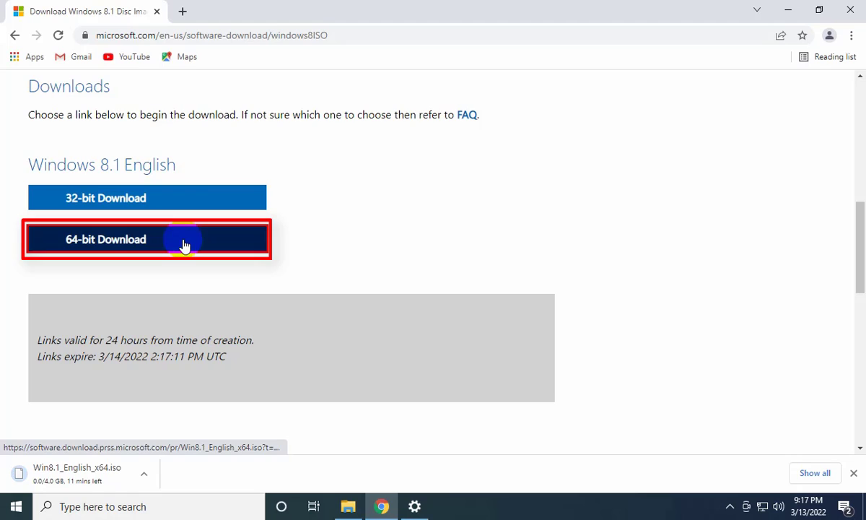
mouse_move(347, 252)
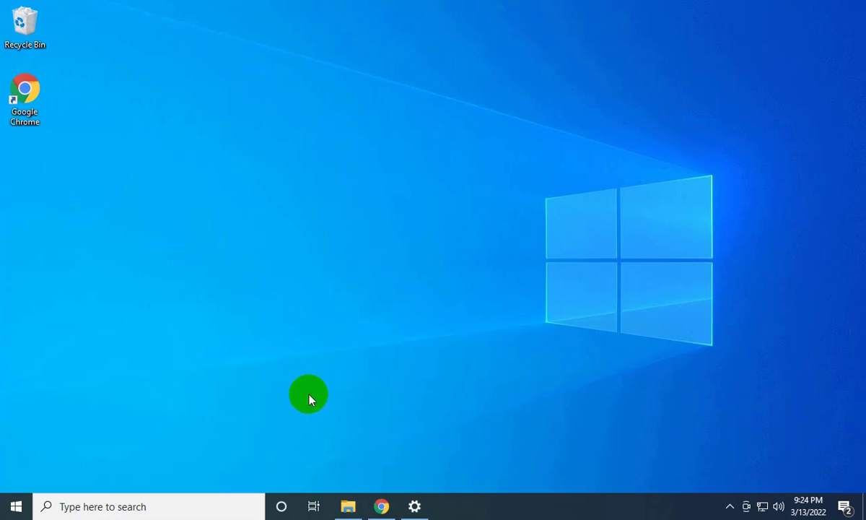
Step: Move the Win8.1_English_x64 ISO from Downloads onto drive Giai tri (E:)
click(346, 506)
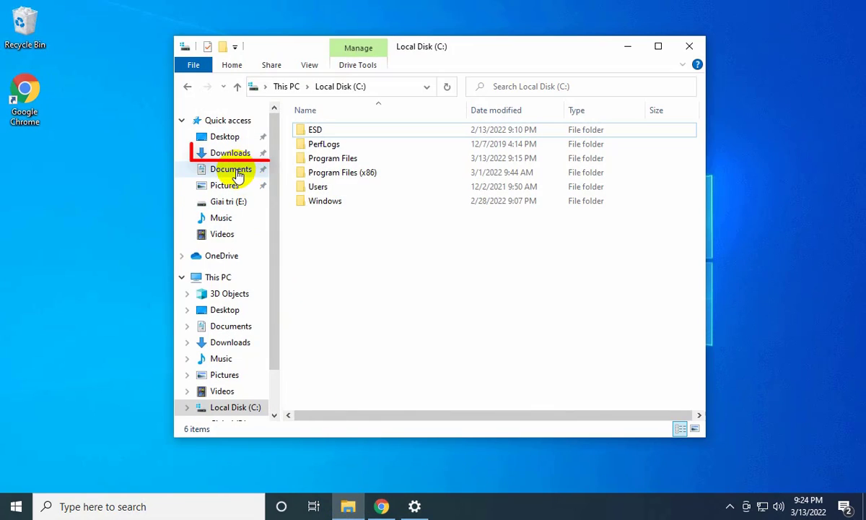
click(229, 153)
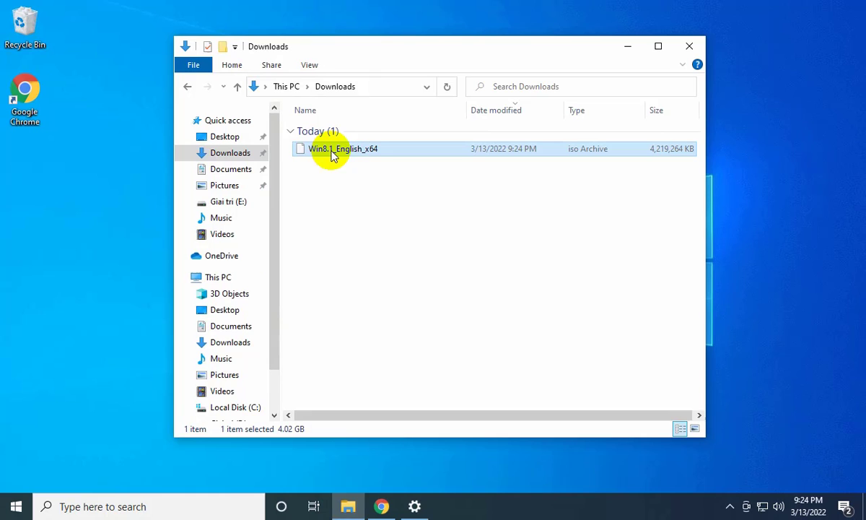
right_click(332, 149)
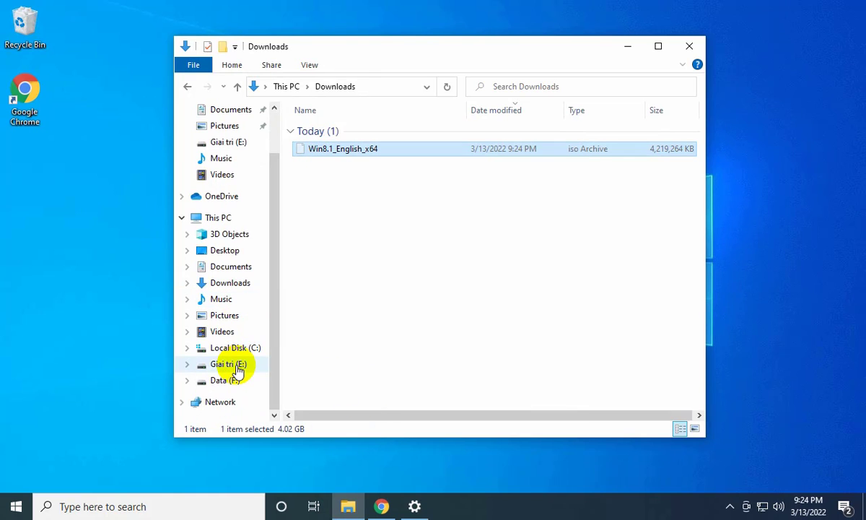
click(229, 364)
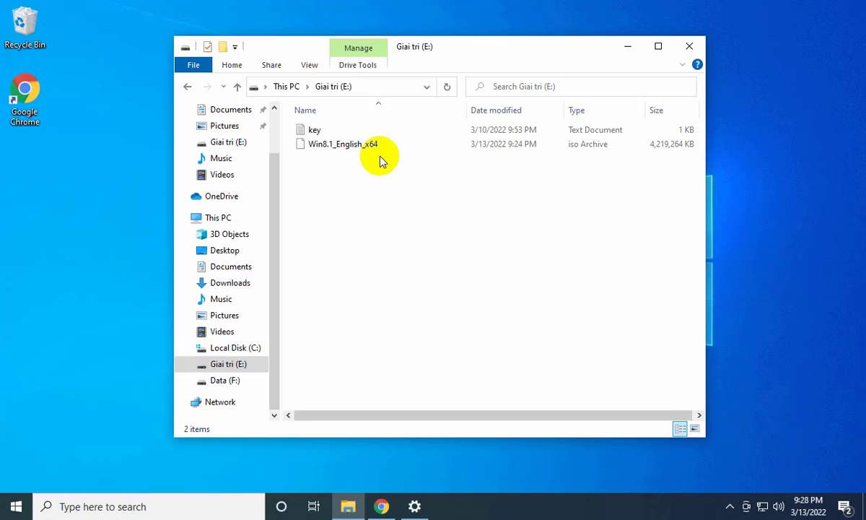
right_click(380, 147)
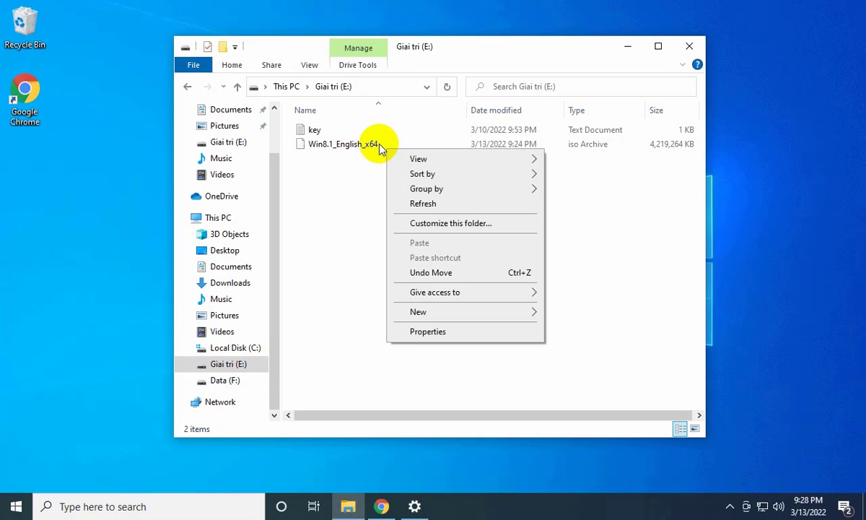
Step: Extract the ISO with WinRAR into a Win8.1_English_x64 folder on E: and close Explorer
right_click(343, 144)
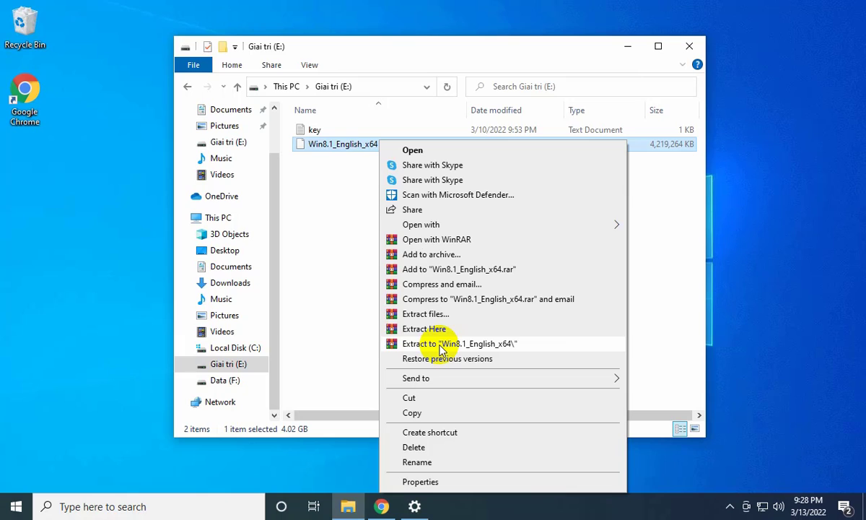
click(440, 344)
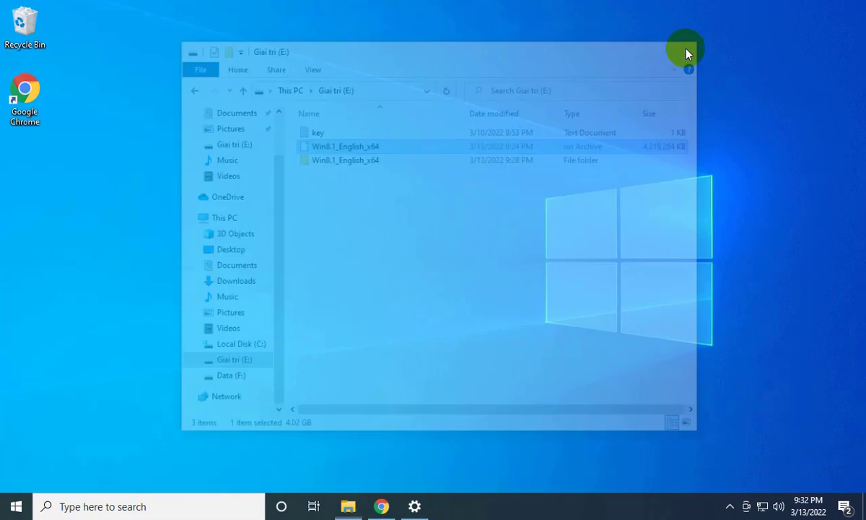
click(687, 52)
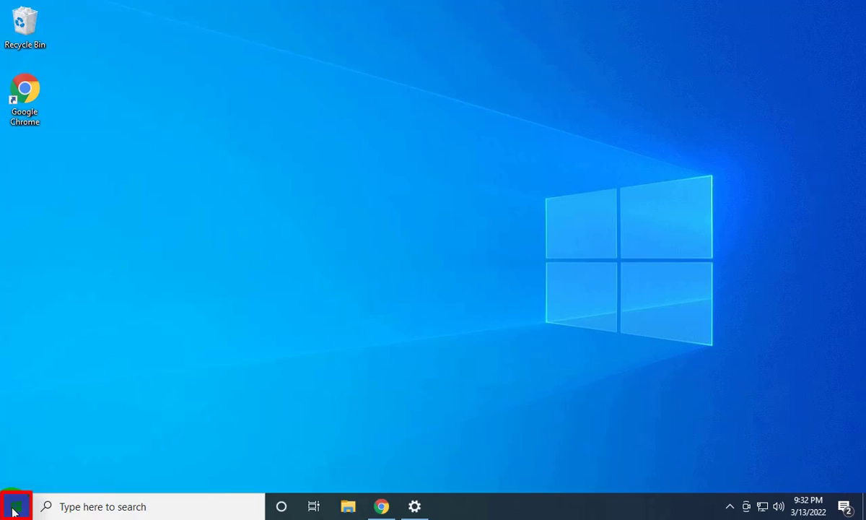
Step: Restart the PC into advanced startup from Settings > Update & Security > Recovery
click(11, 507)
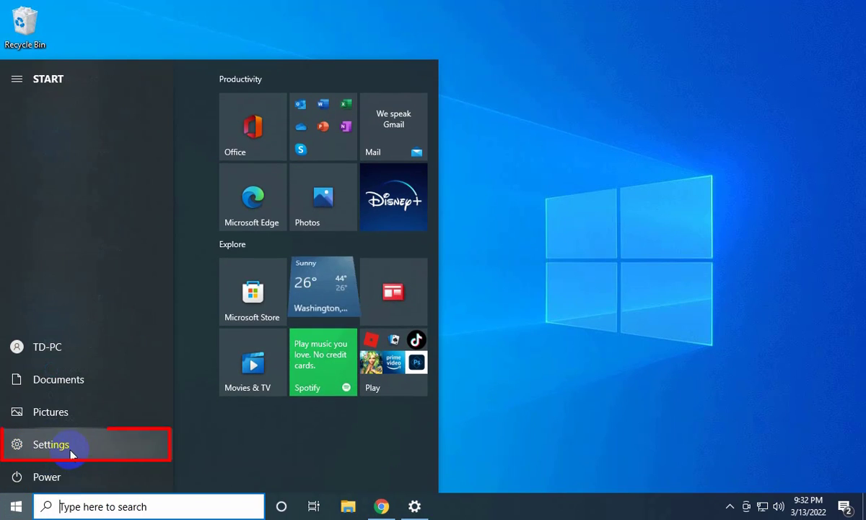
click(65, 453)
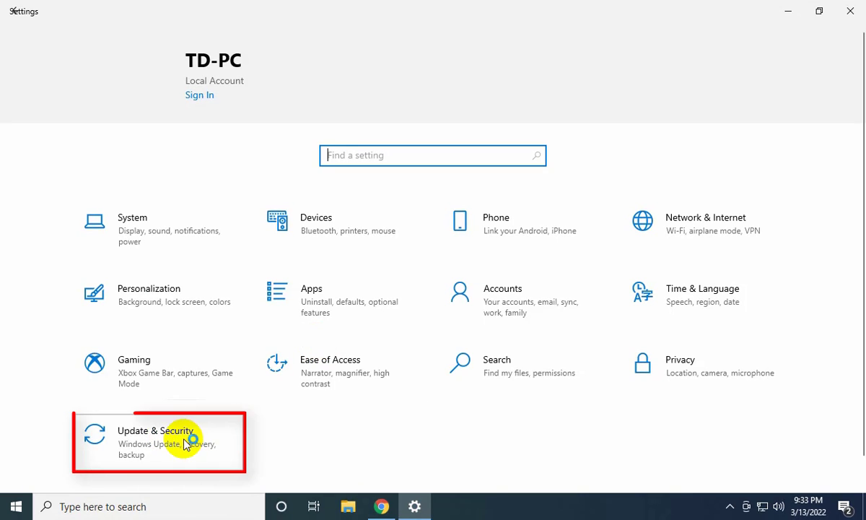
click(176, 442)
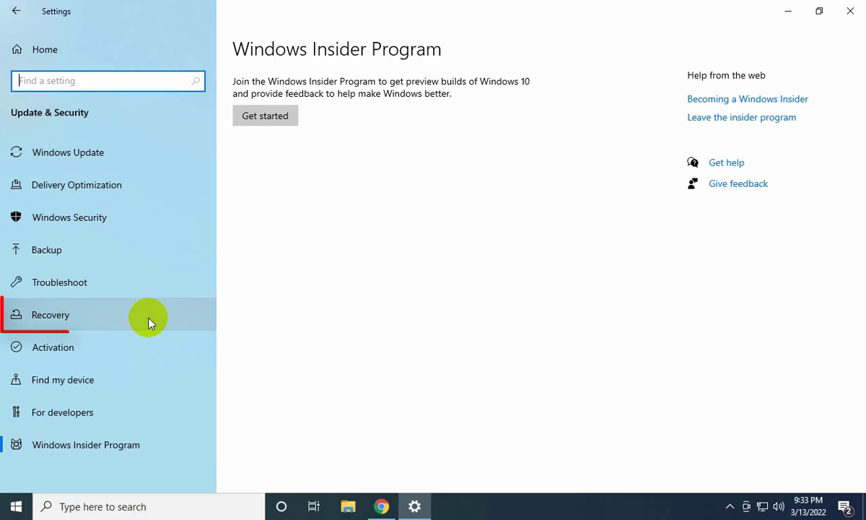
click(49, 315)
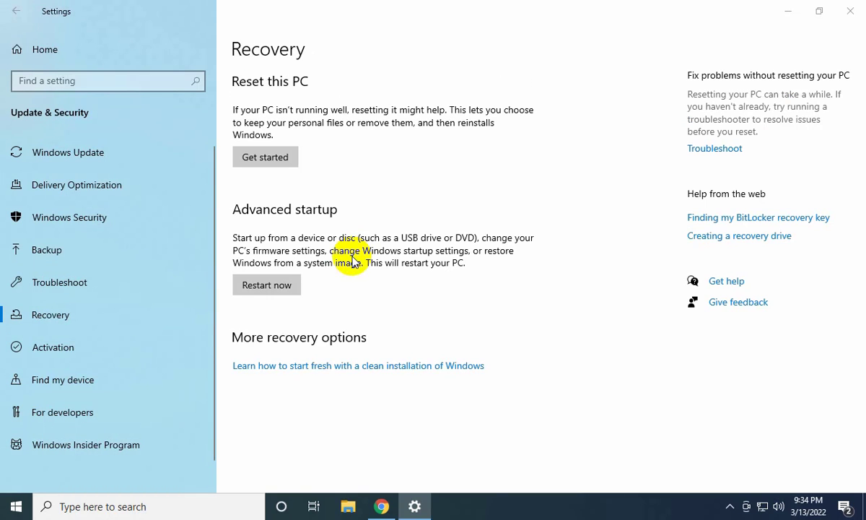
click(265, 286)
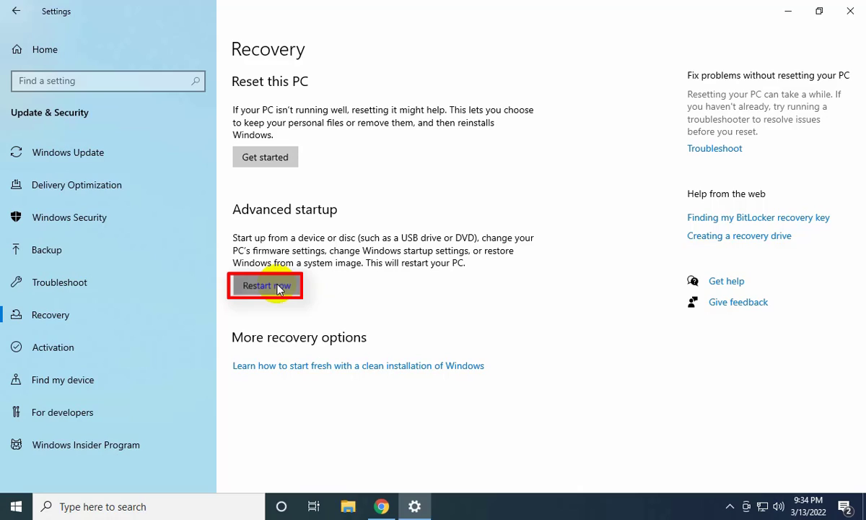
click(266, 286)
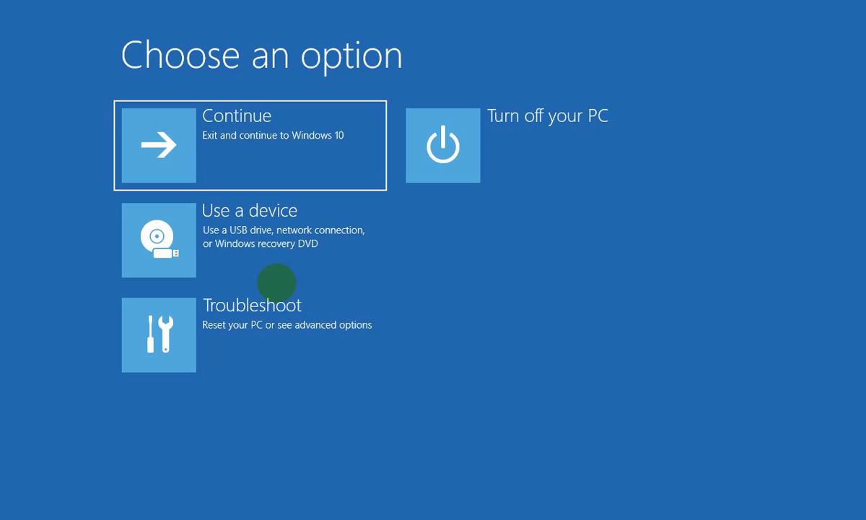
Step: Reach the recovery Command Prompt via Troubleshoot > Advanced options, continuing with an empty password
click(253, 335)
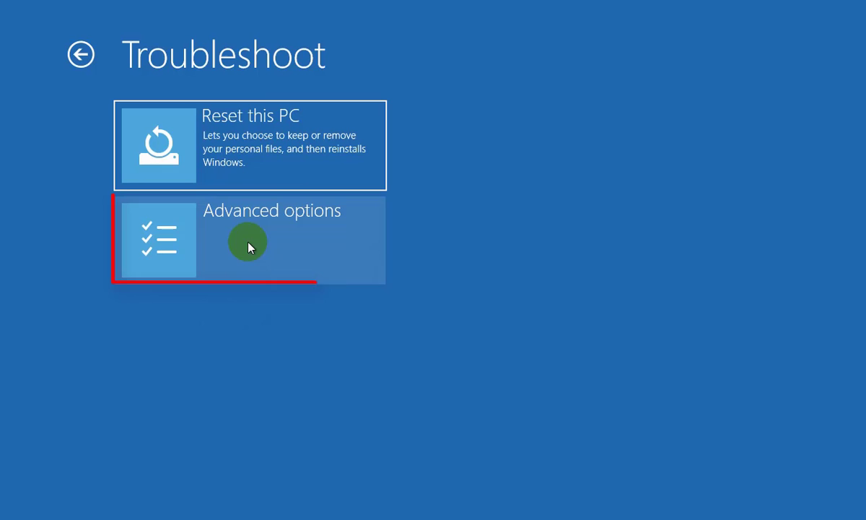
click(248, 242)
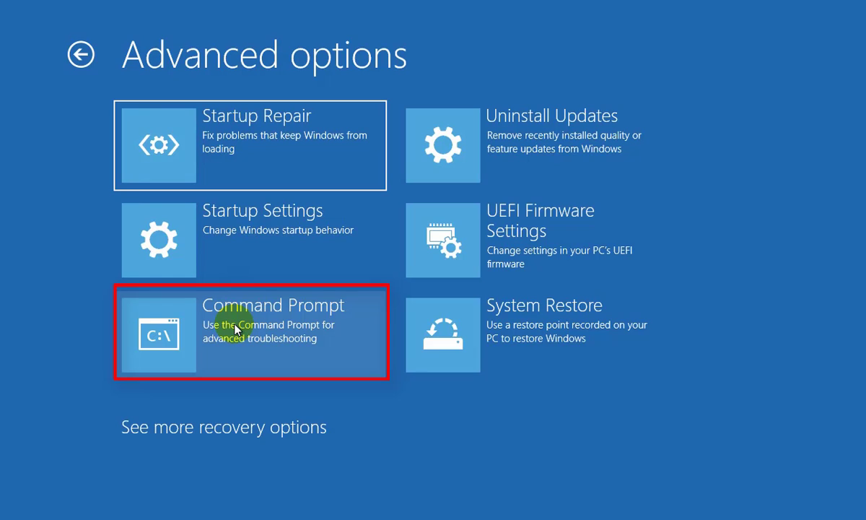
click(251, 332)
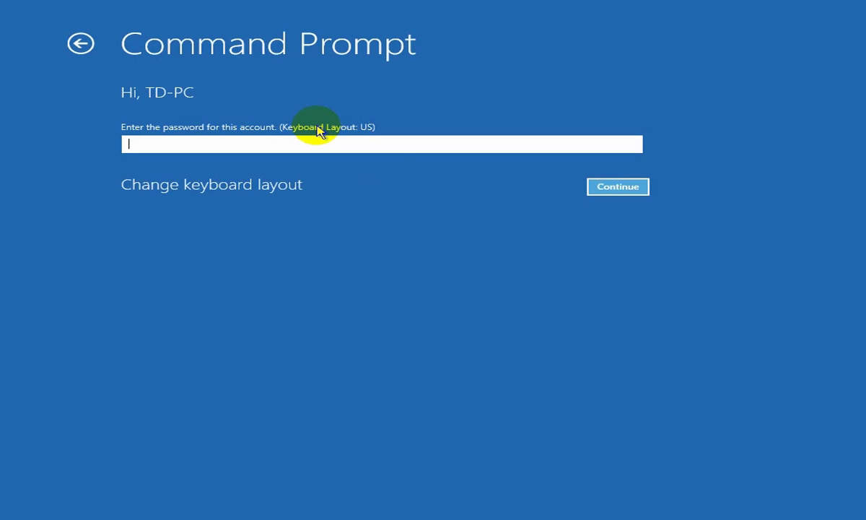
mouse_move(387, 161)
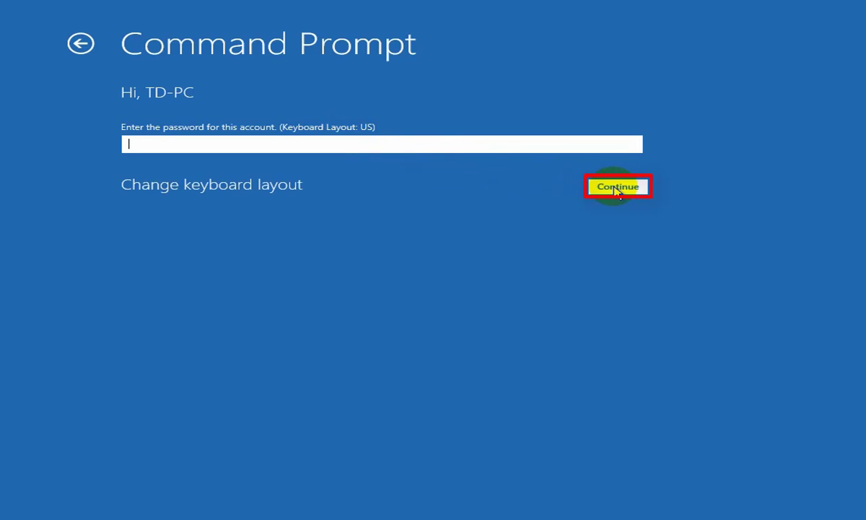
click(618, 185)
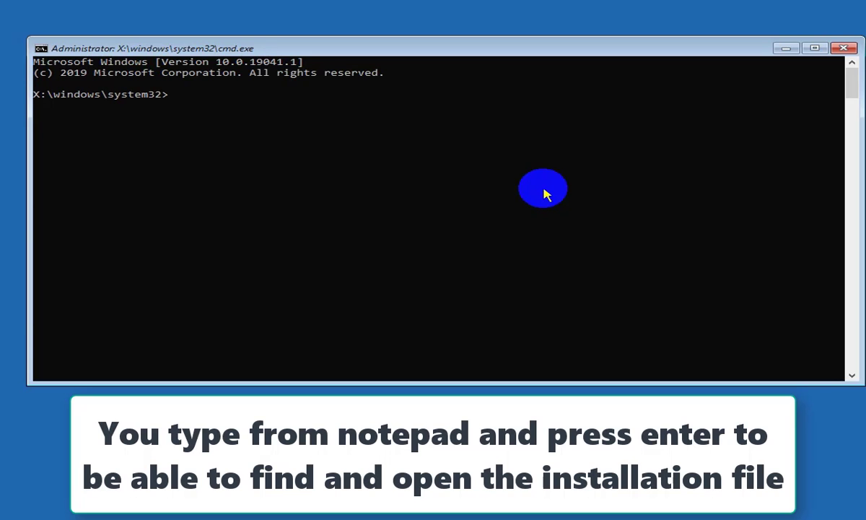
Step: Launch Notepad from the recovery prompt and bring up its File menu
text(note)
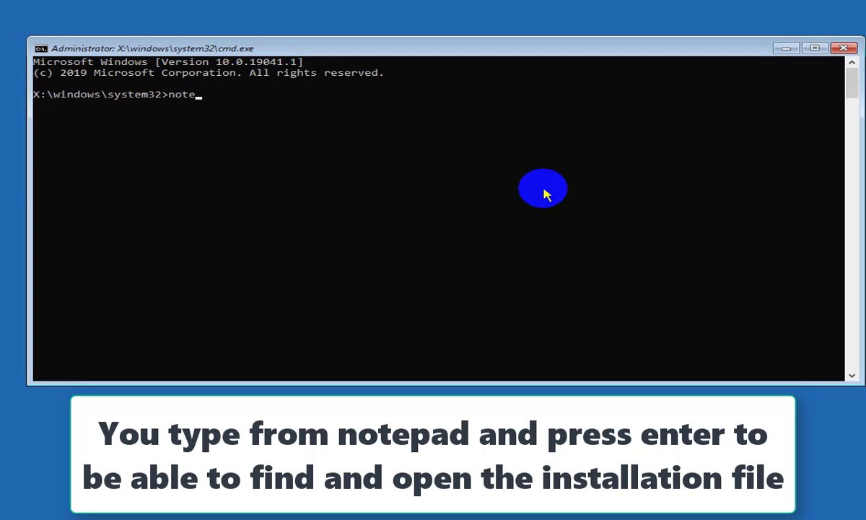
text(pad)
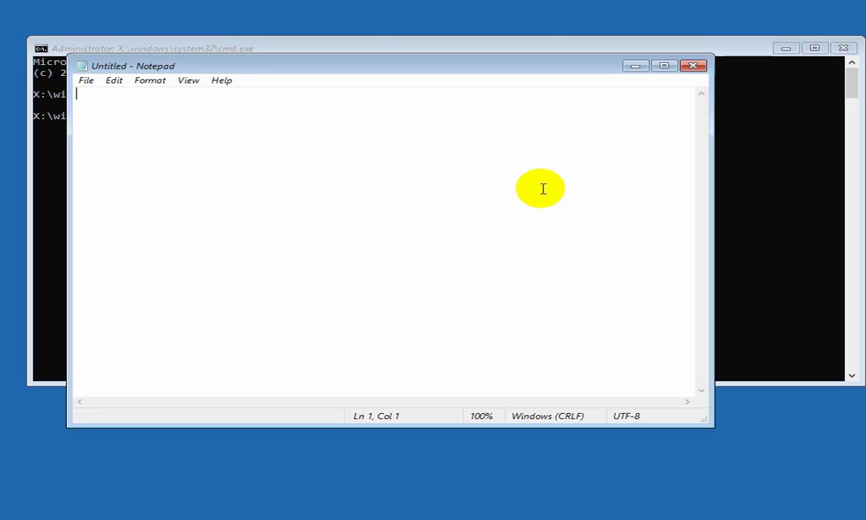
click(87, 81)
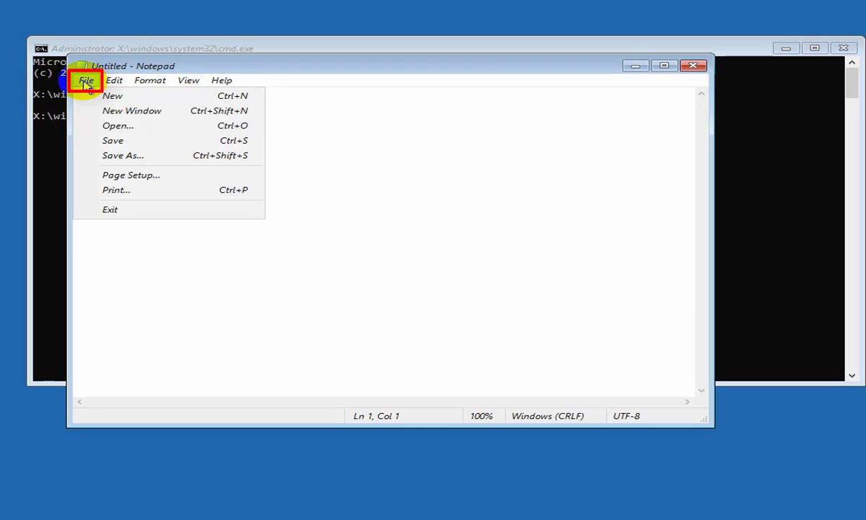
mouse_move(133, 130)
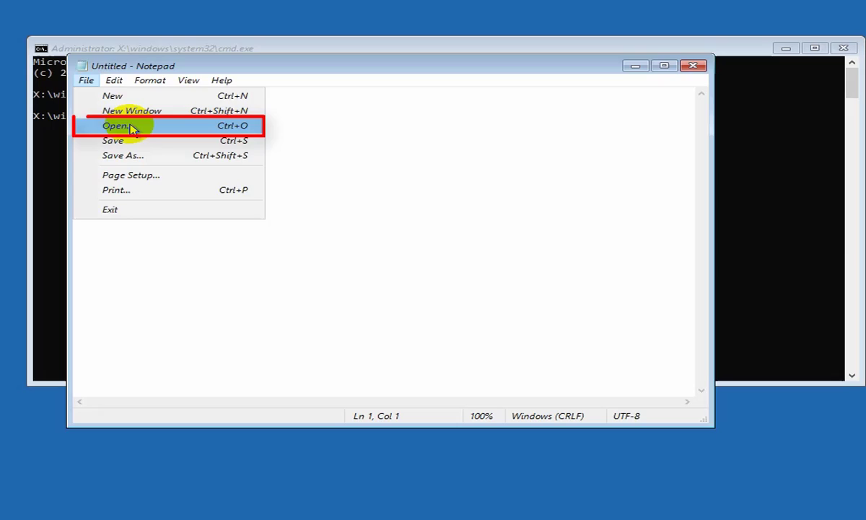
Step: Through Notepad's Open dialog, run setup from D:\Win8.1_English_x64 as administrator
click(115, 127)
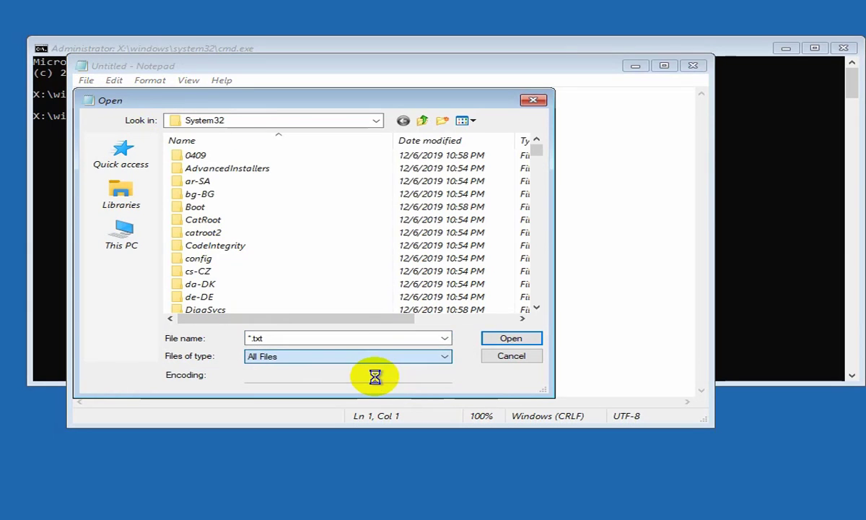
click(121, 234)
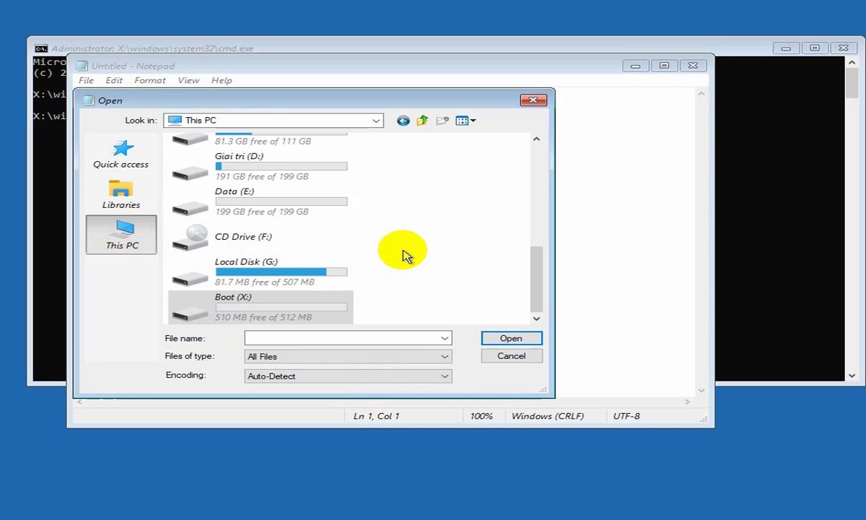
mouse_move(311, 170)
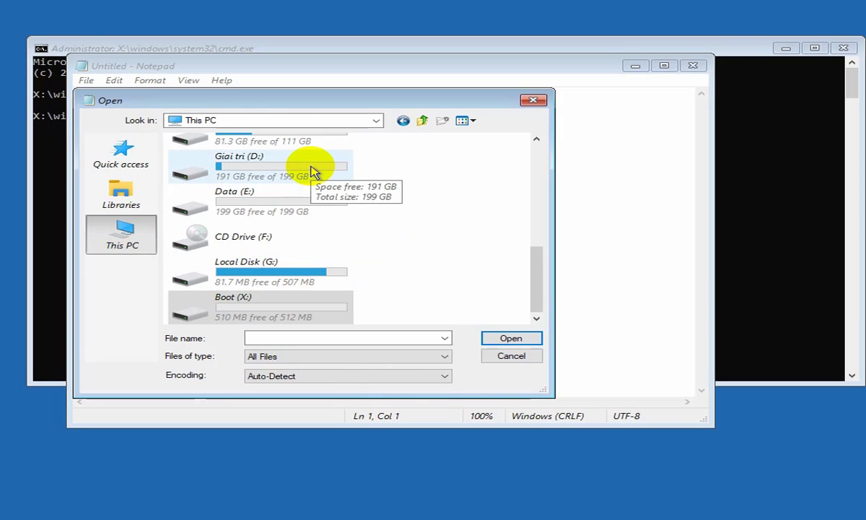
double_click(260, 165)
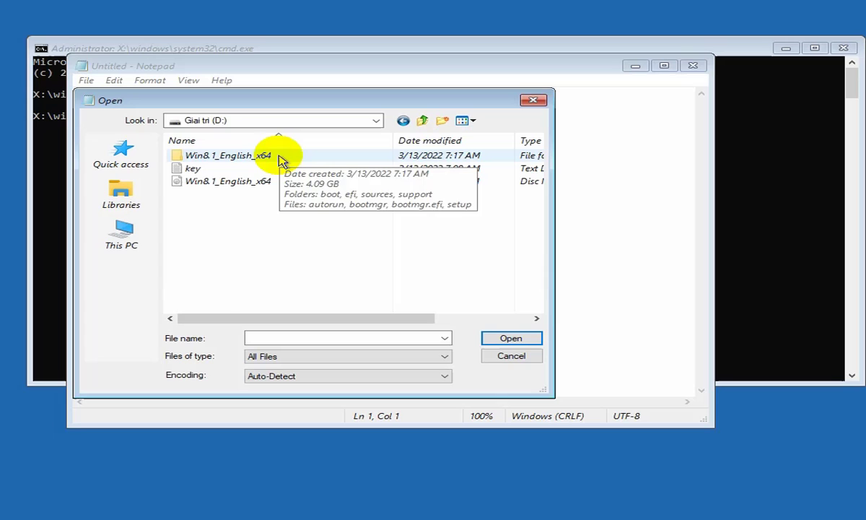
double_click(210, 155)
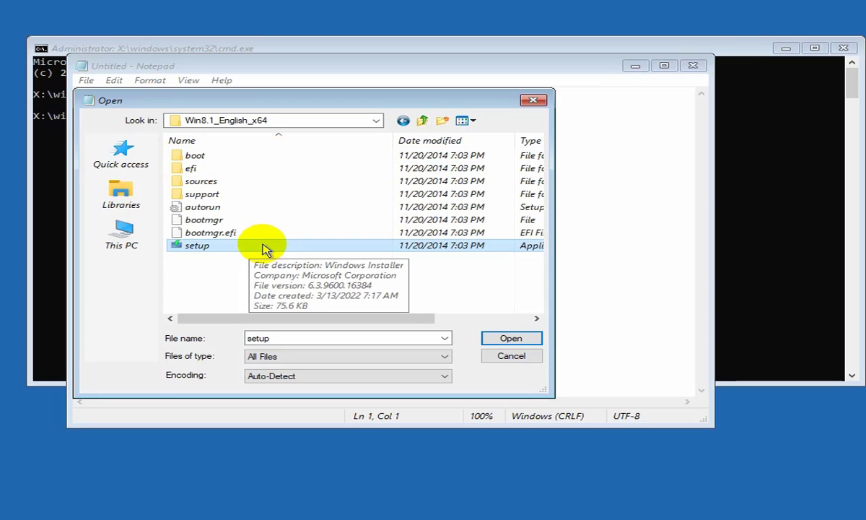
right_click(197, 245)
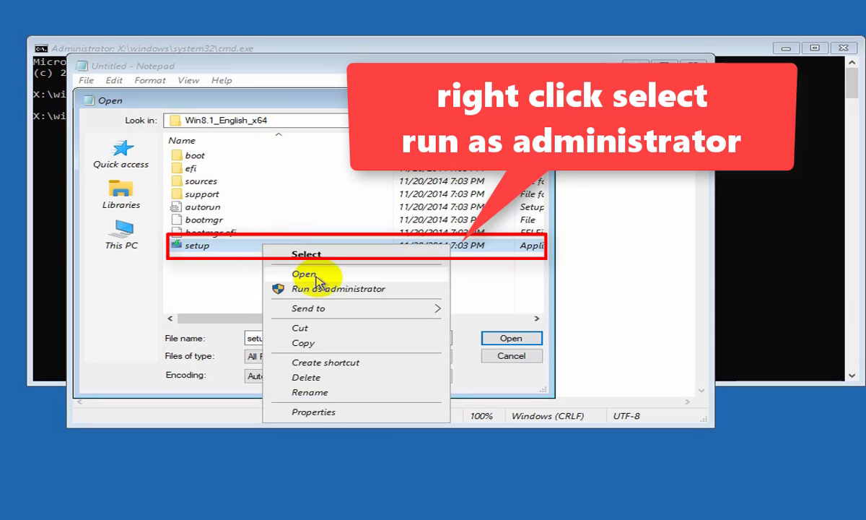
mouse_move(339, 292)
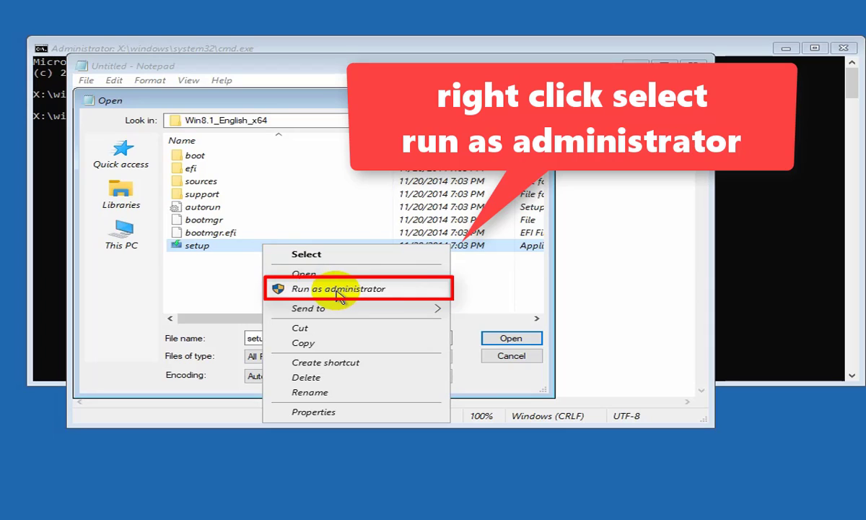
click(340, 289)
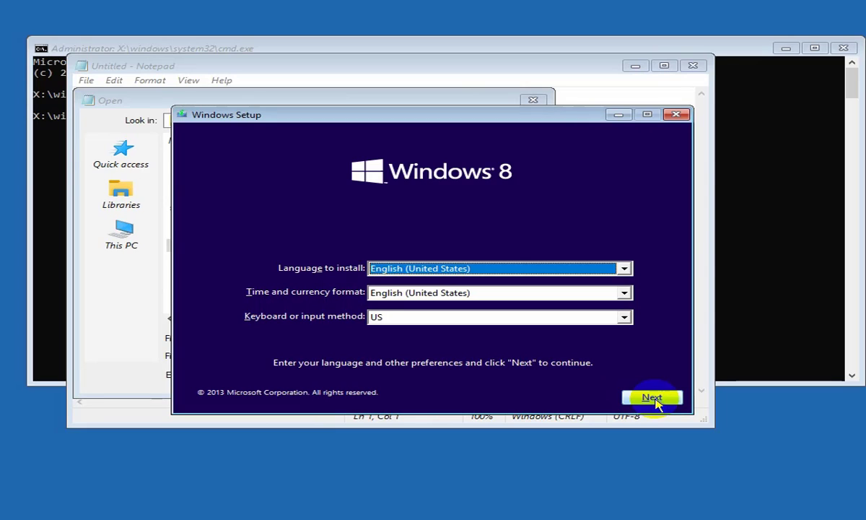
Step: Keep English/US settings, choose Install now and accept the license terms
click(651, 396)
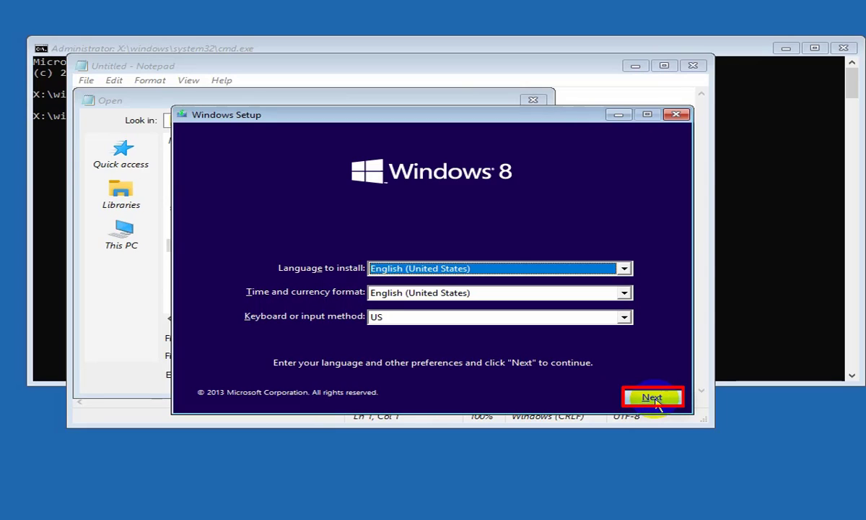
click(651, 396)
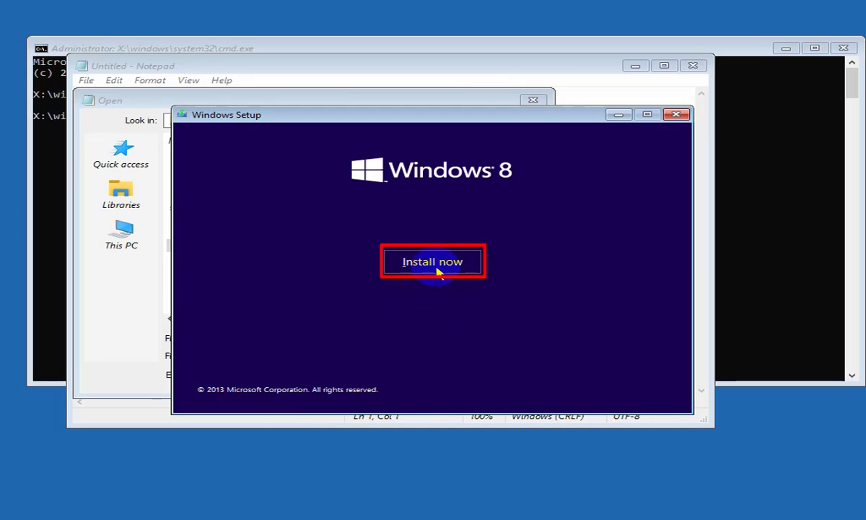
click(432, 261)
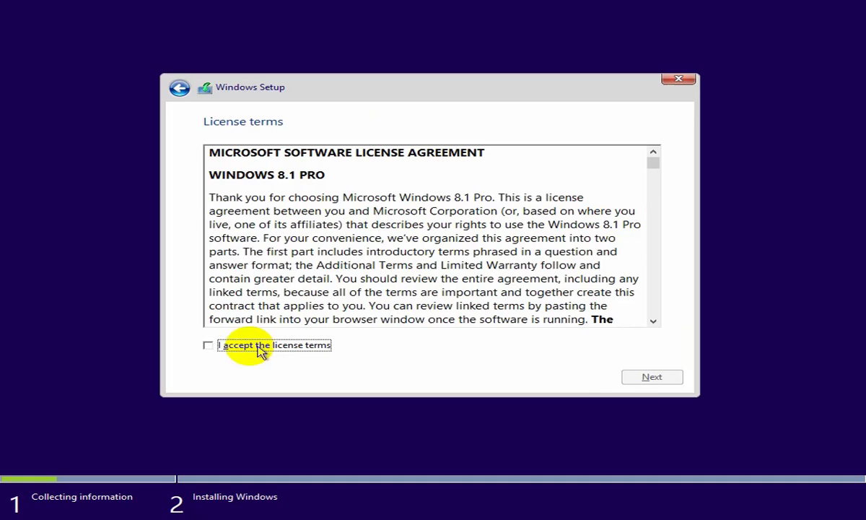
click(208, 343)
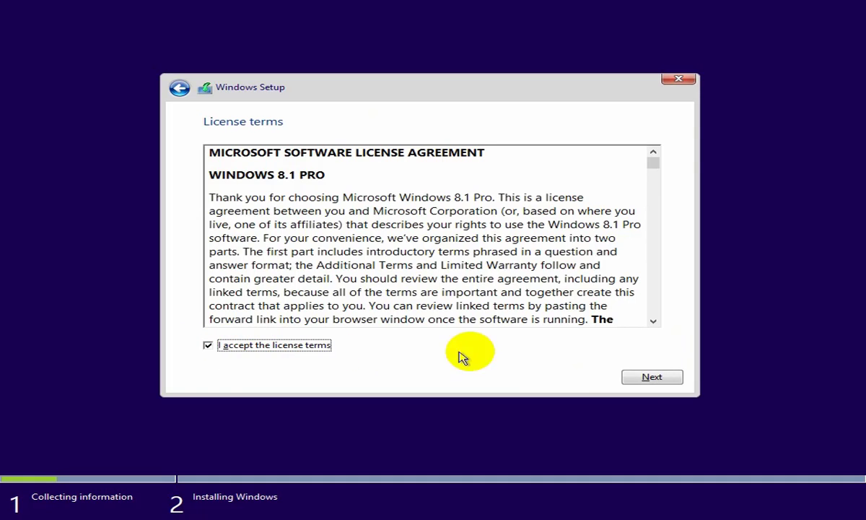
click(651, 376)
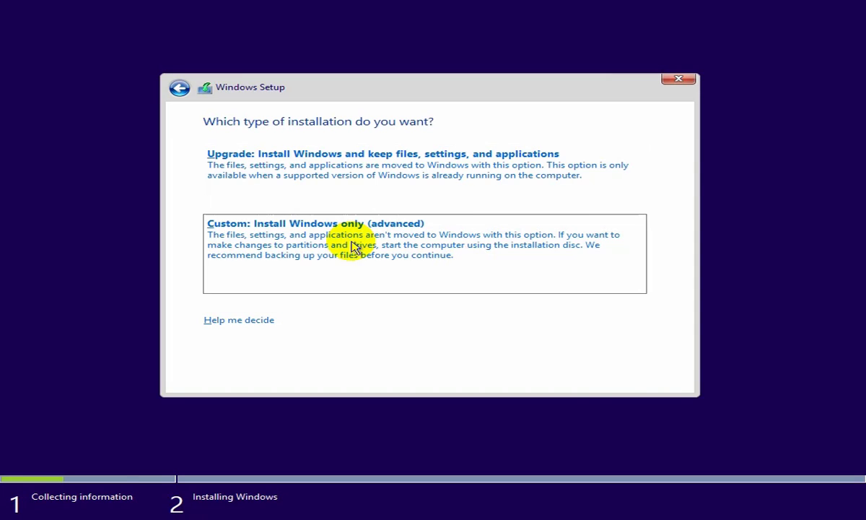
Step: Choose Custom install to reach the partition list, then summon a command prompt with Shift+F10
click(315, 222)
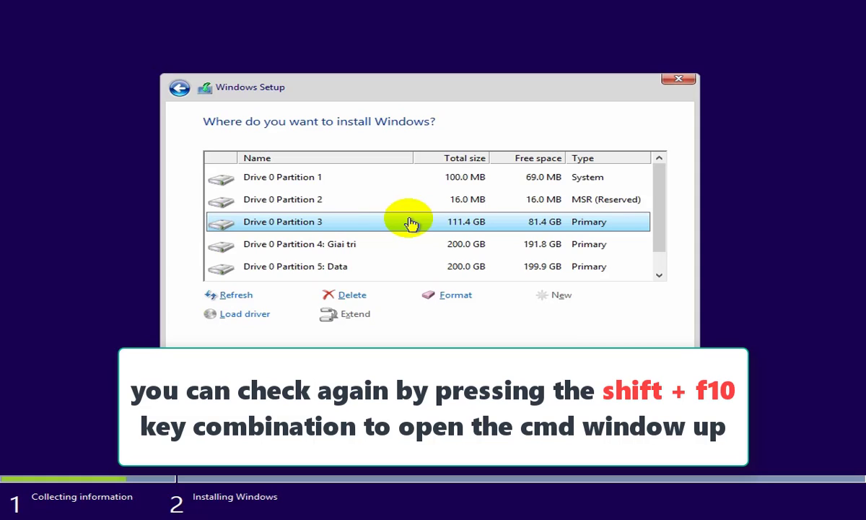
key(shift+f10)
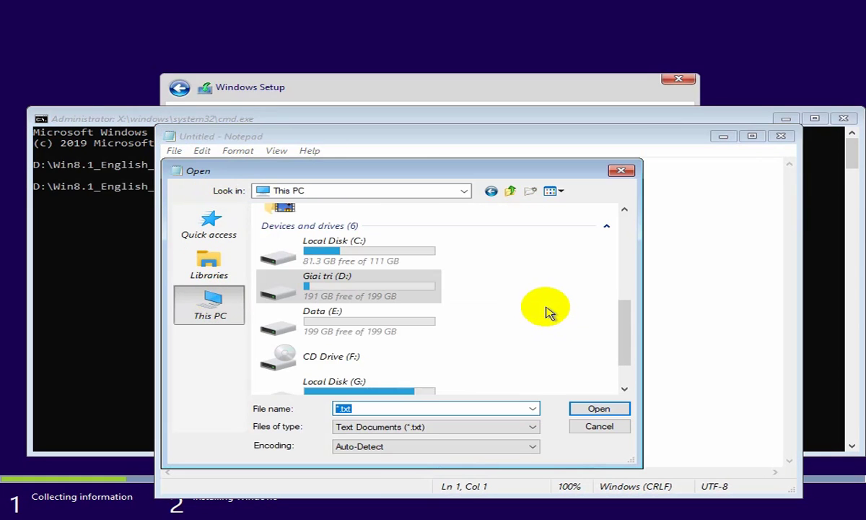
mouse_move(560, 302)
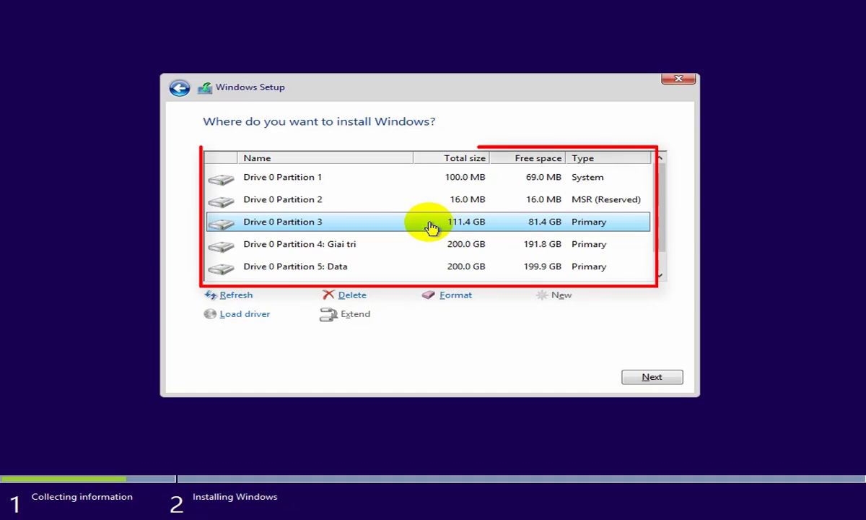
mouse_move(447, 223)
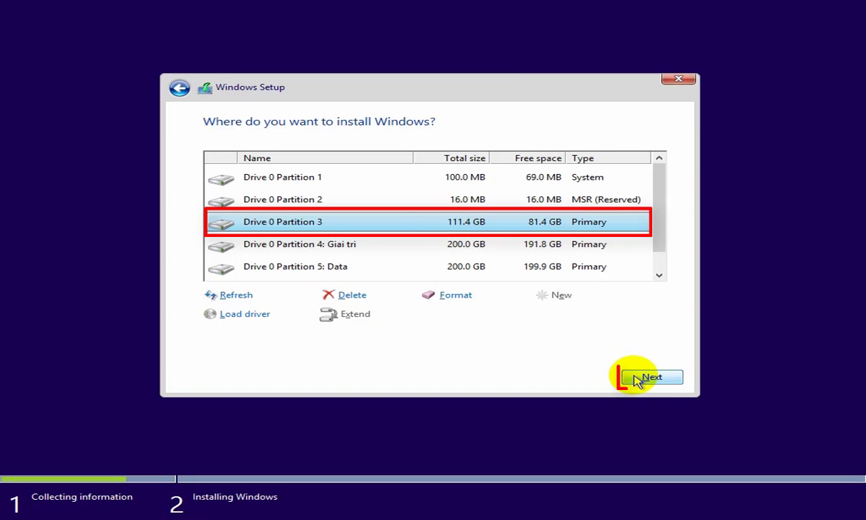
Step: Install Windows onto Drive 0 Partition 3, accepting the Windows.old folder warning
click(652, 377)
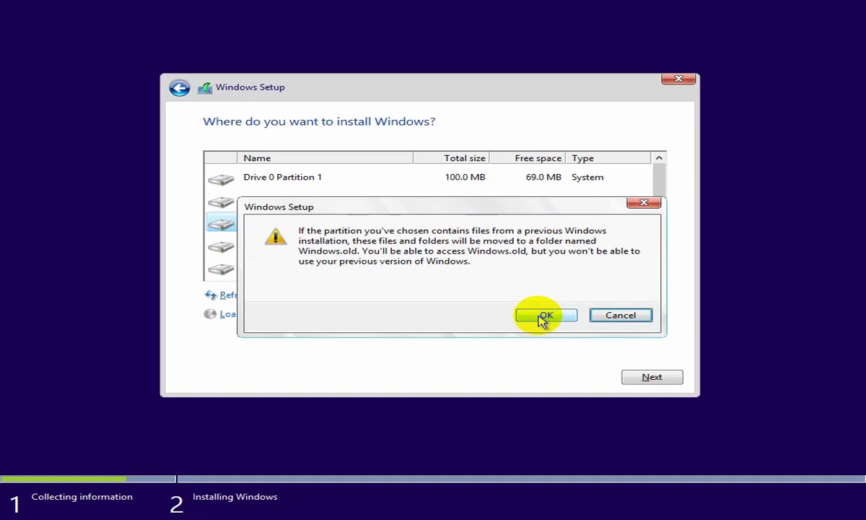
click(545, 314)
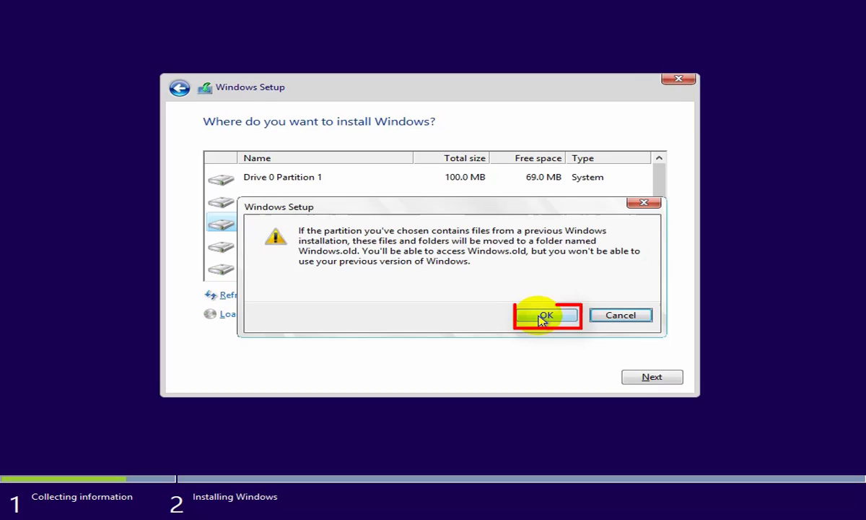
click(546, 315)
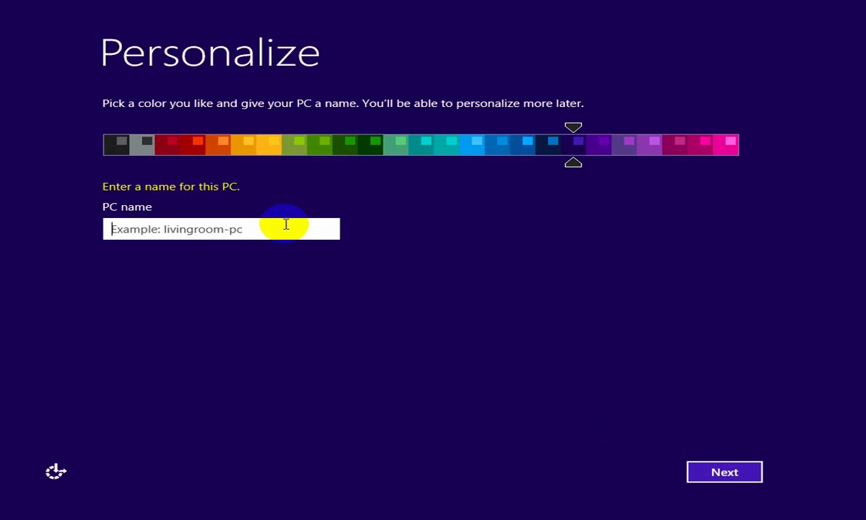
Step: Name the PC TD-PC and choose customized settings with the network treated as home
text(TD-PC)
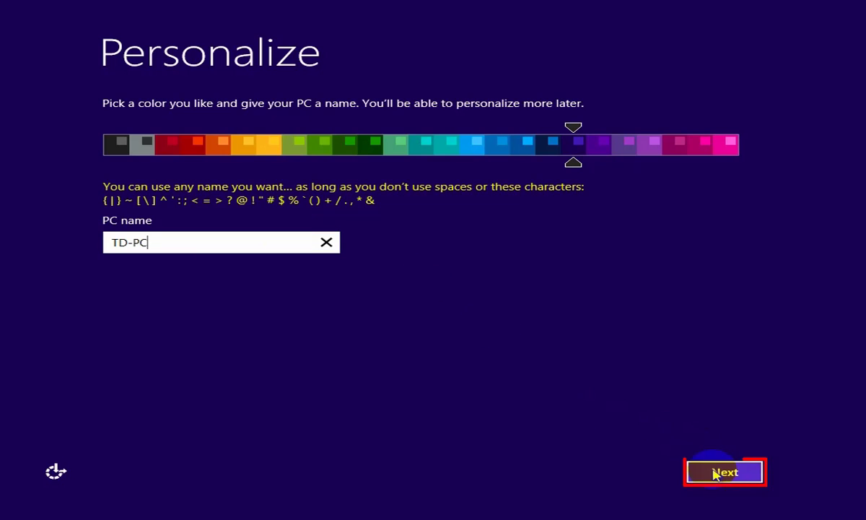
click(721, 473)
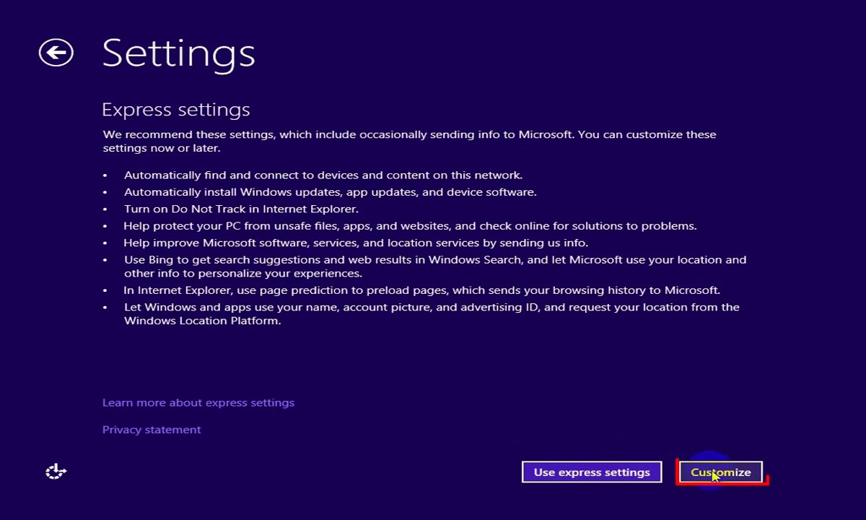
click(720, 471)
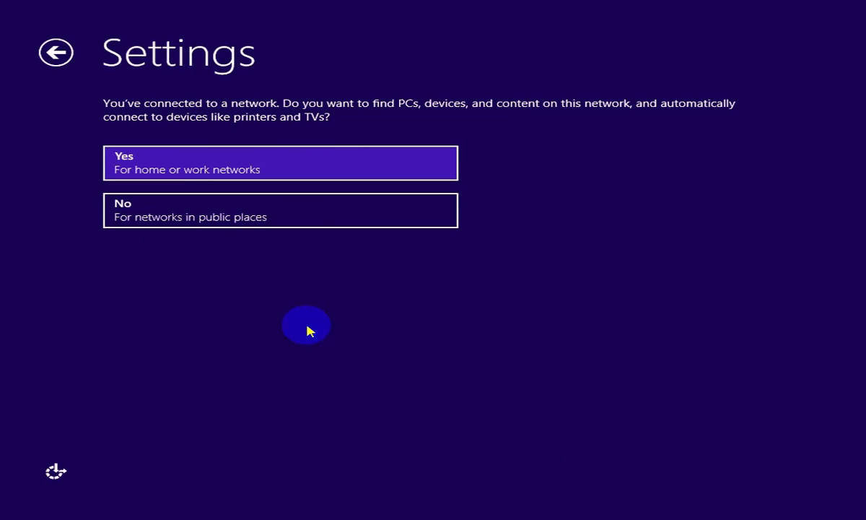
click(280, 162)
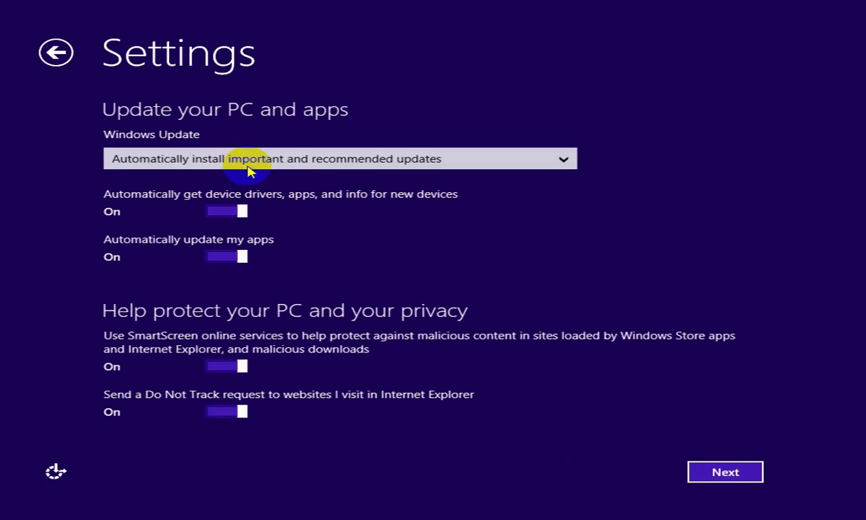
Step: Accept the update, error reporting and info sharing settings pages
click(727, 471)
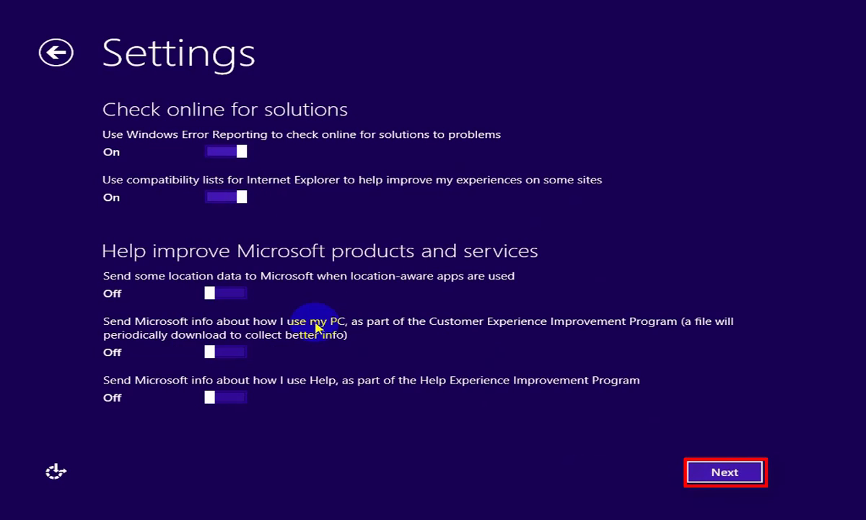
click(722, 471)
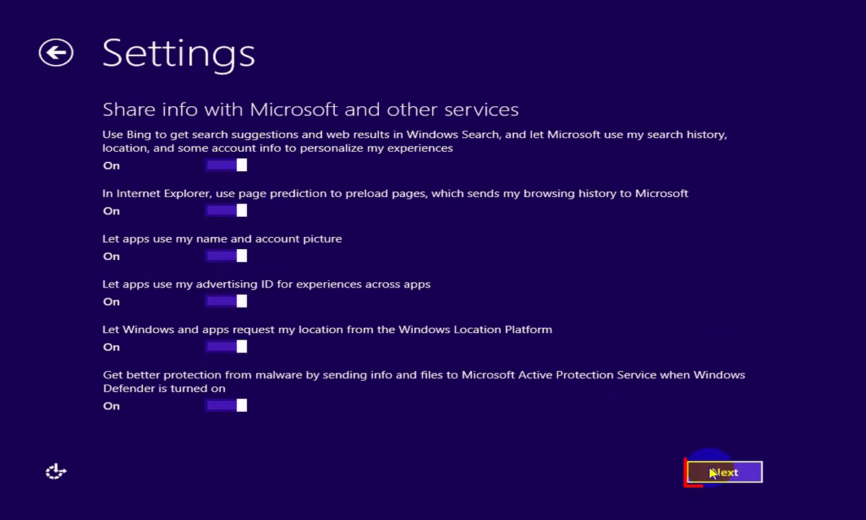
click(727, 471)
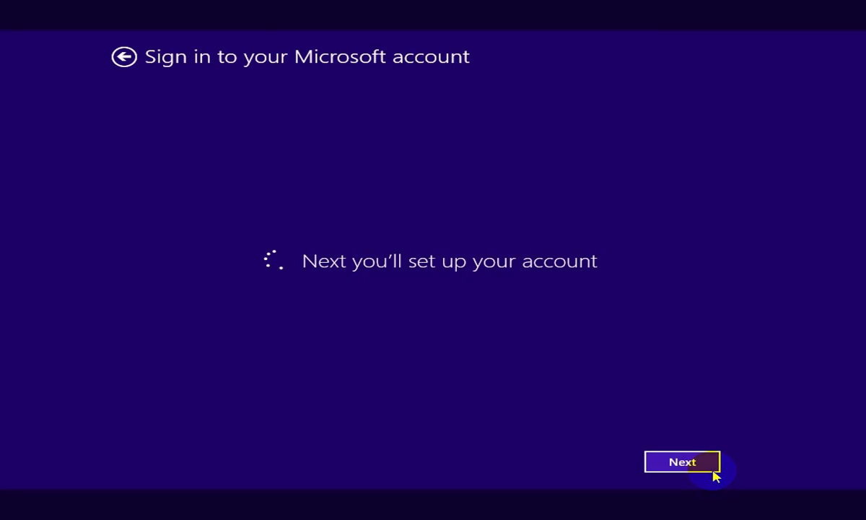
Step: Attempt to create a new Microsoft account and submit its details
click(685, 462)
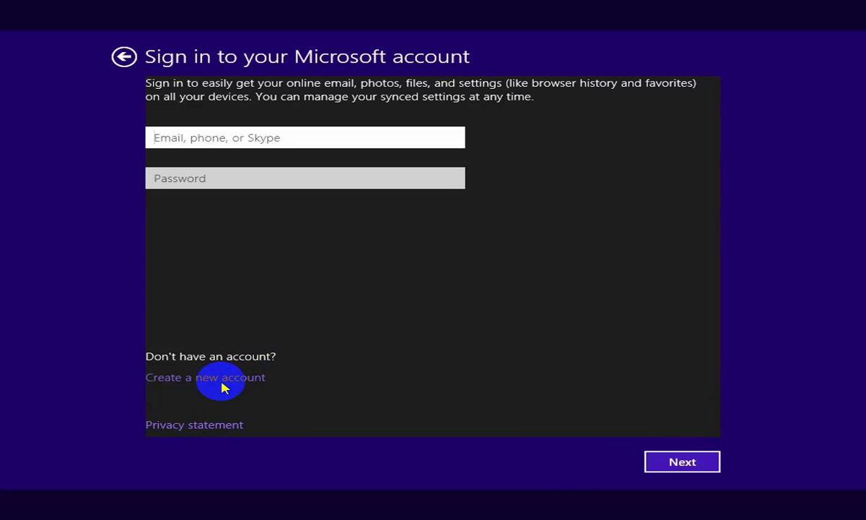
click(217, 376)
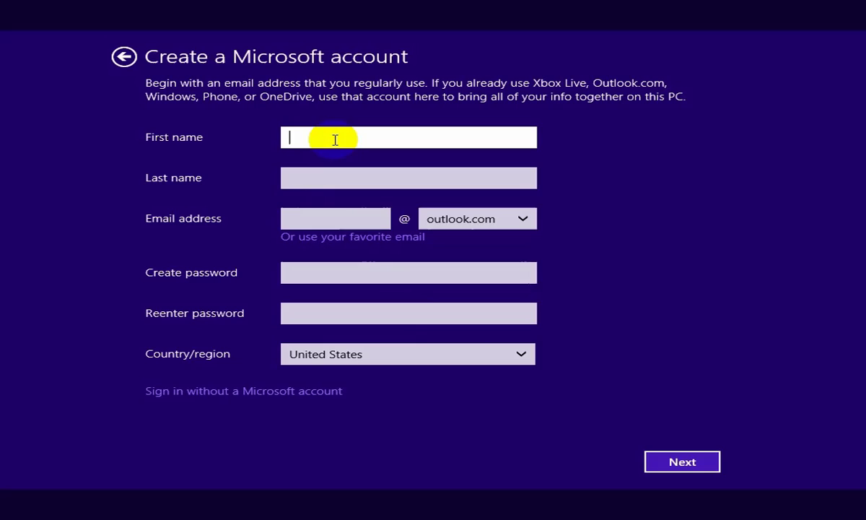
mouse_move(341, 138)
text(vi)
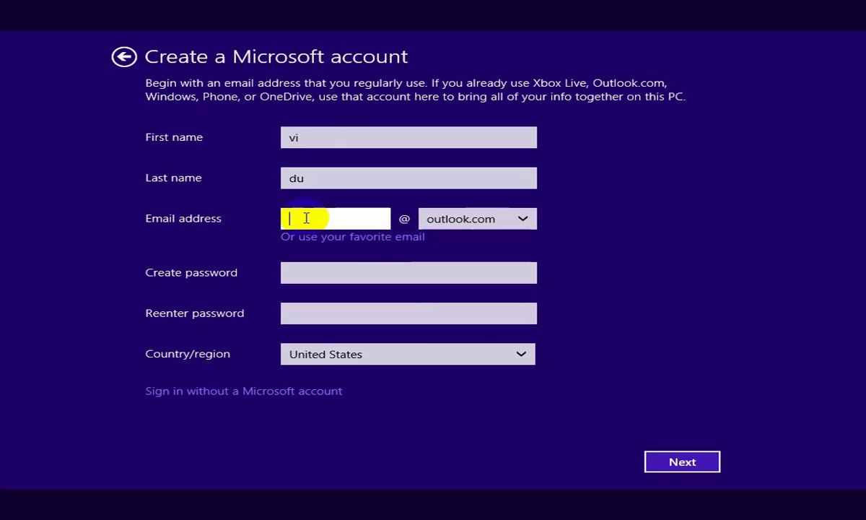
click(682, 462)
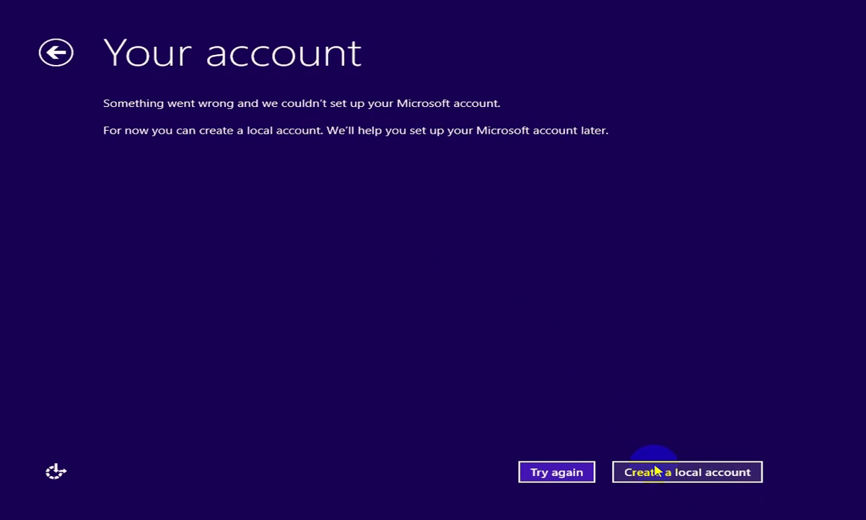
Step: Create a local account with user name, password and hint instead, finishing setup
click(688, 471)
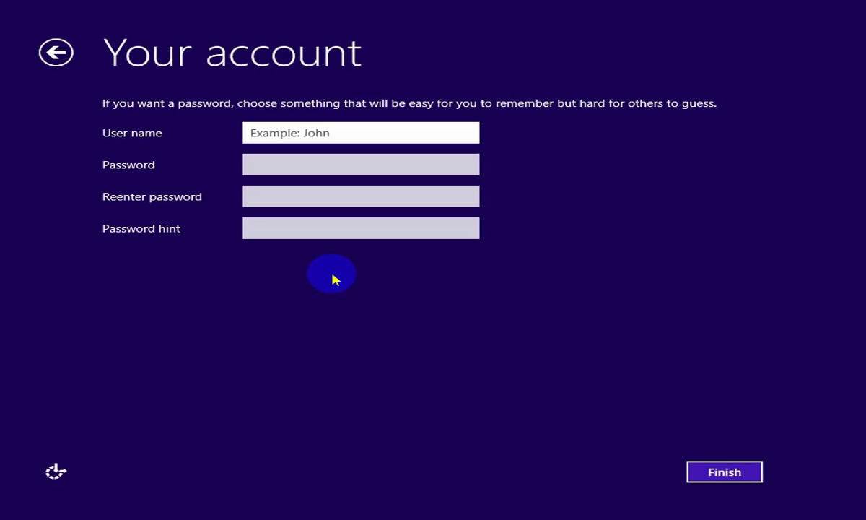
click(281, 133)
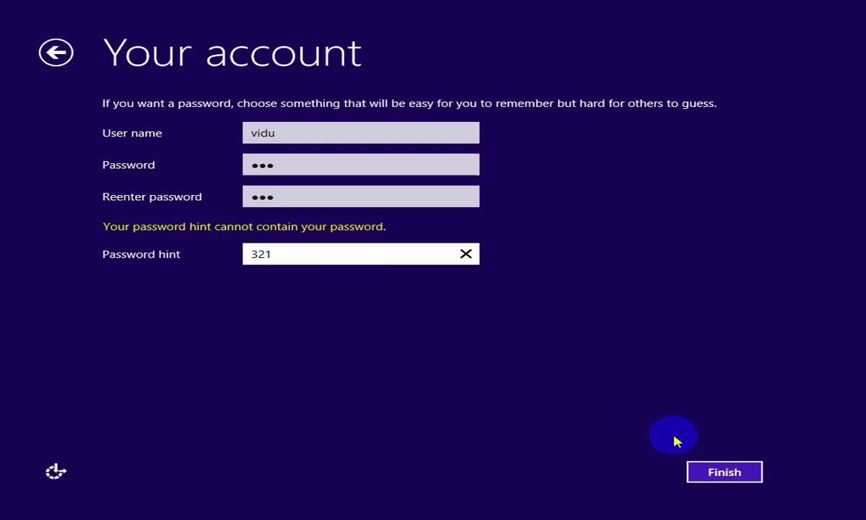
click(725, 471)
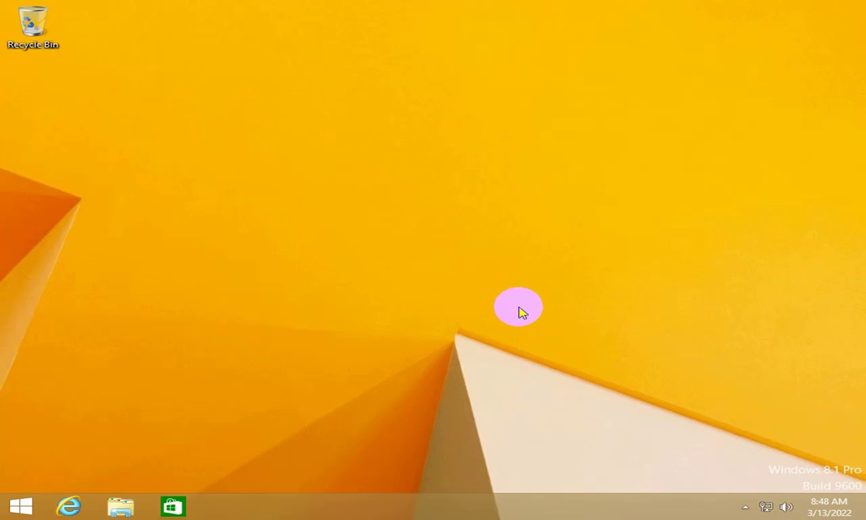
mouse_move(214, 385)
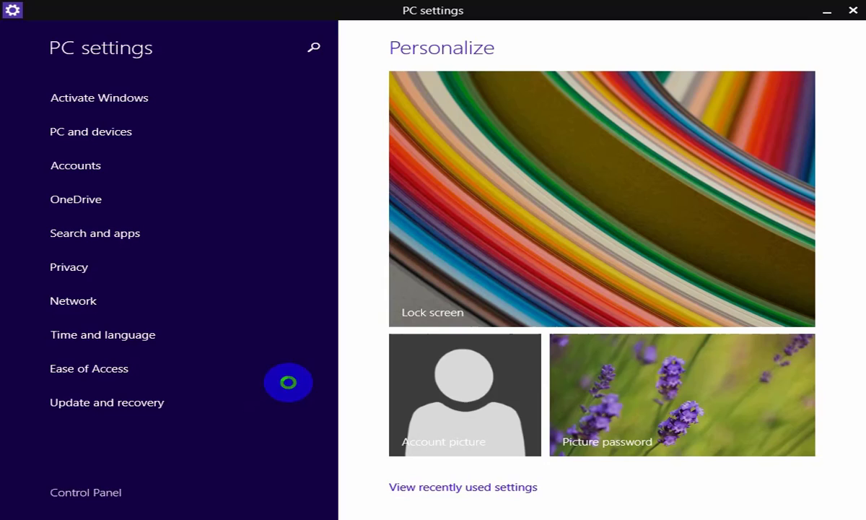
Step: Check Update and recovery in PC settings, then return to the main category list
click(107, 402)
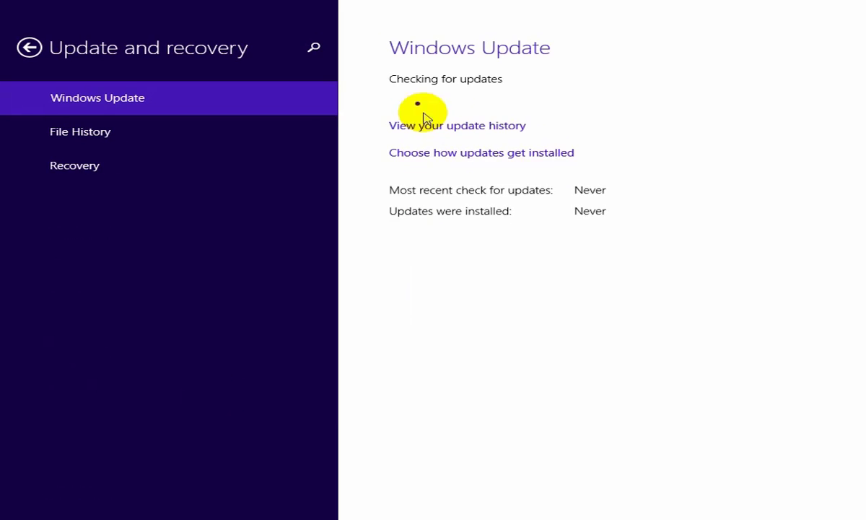
click(32, 45)
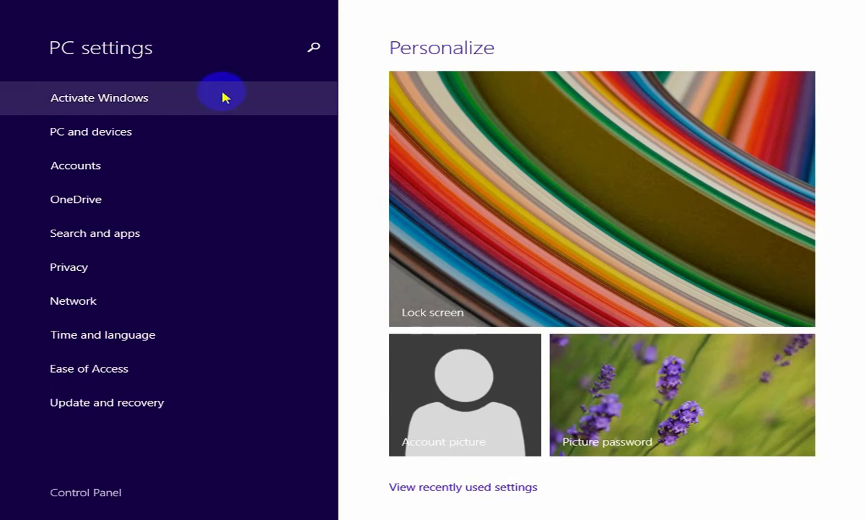